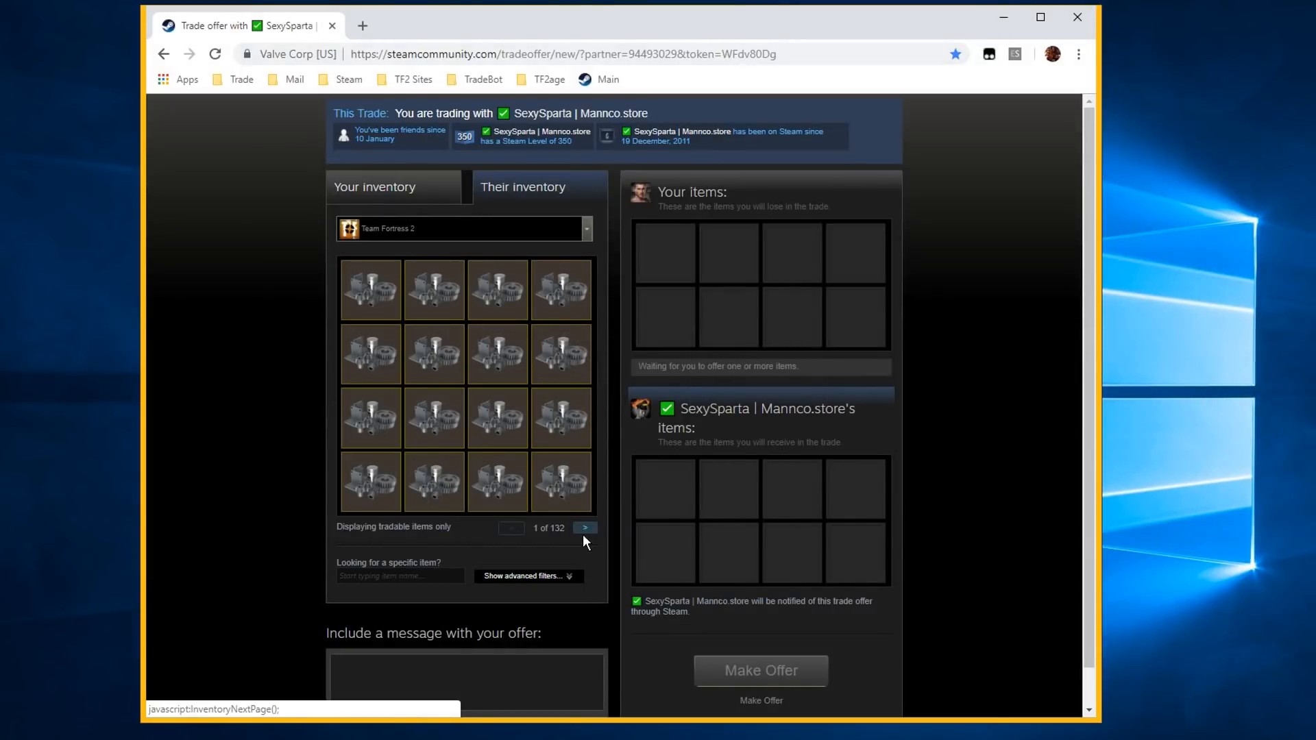
Send a trade offer requesting two hats from the next inventory page and confirm it
click(584, 527)
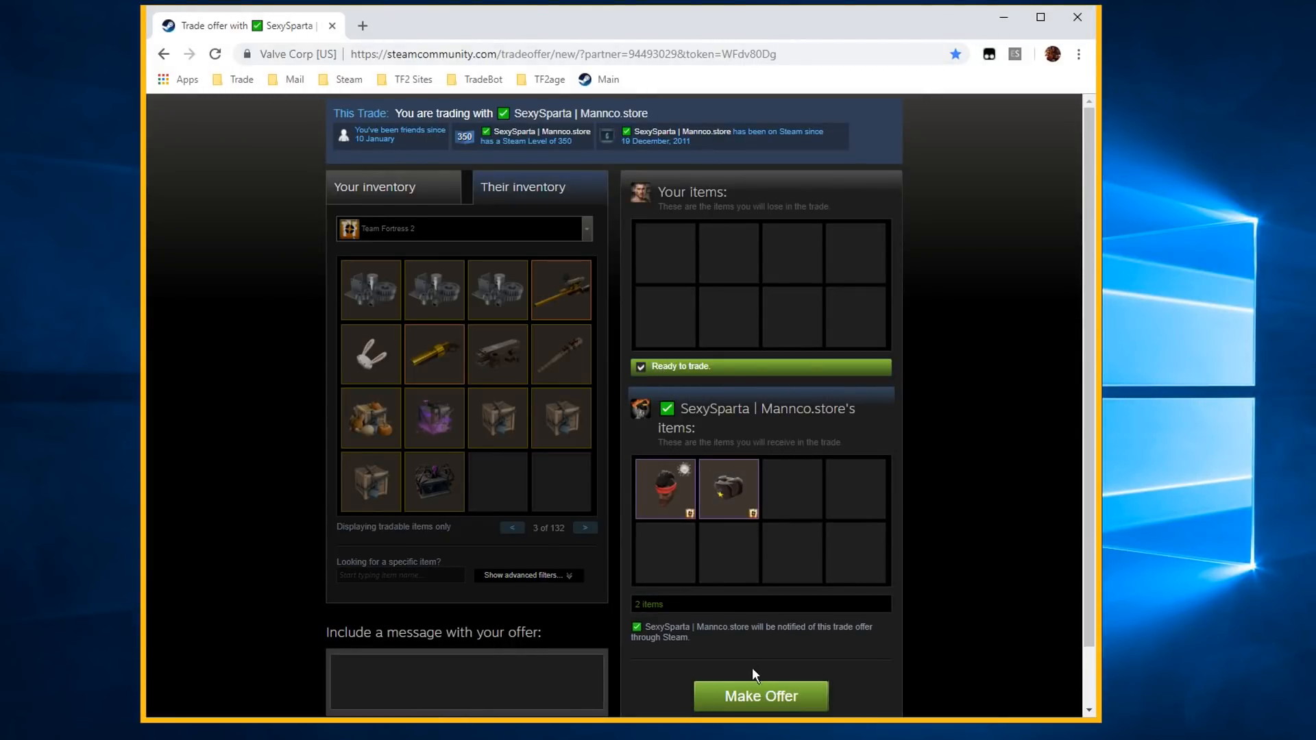
click(759, 696)
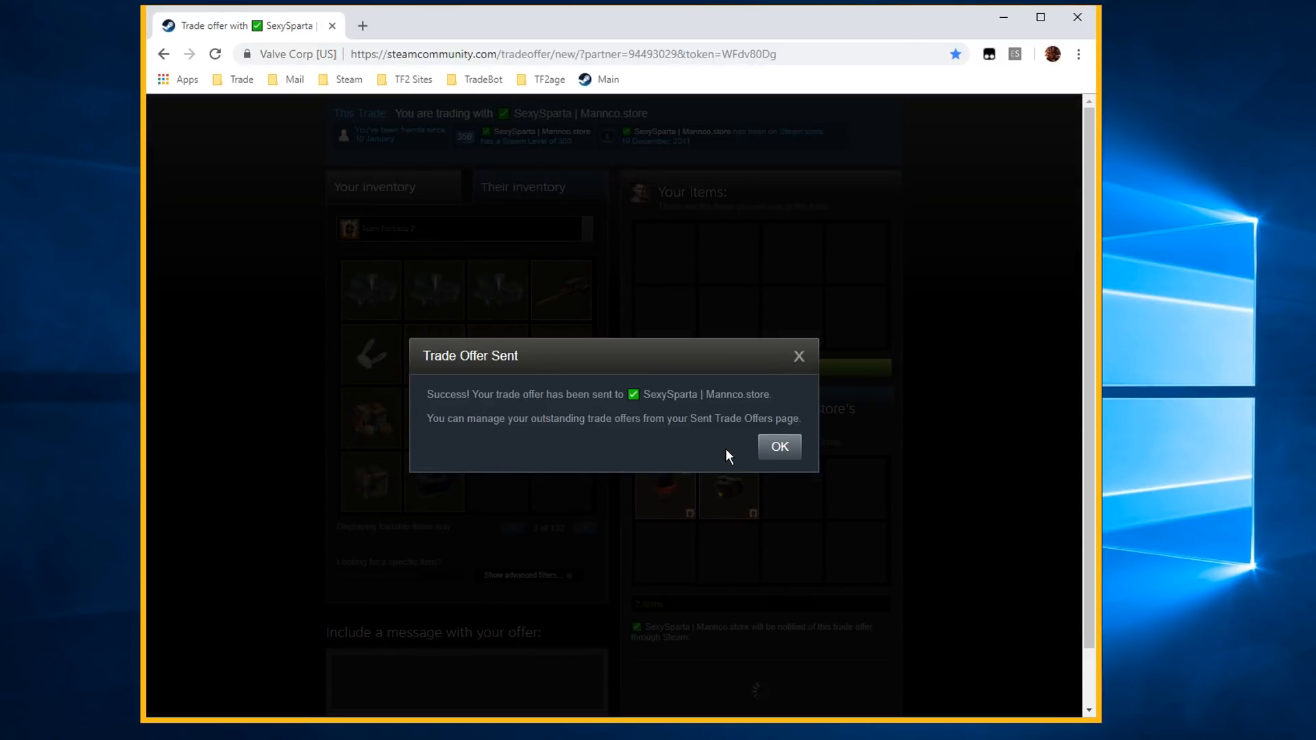
click(778, 446)
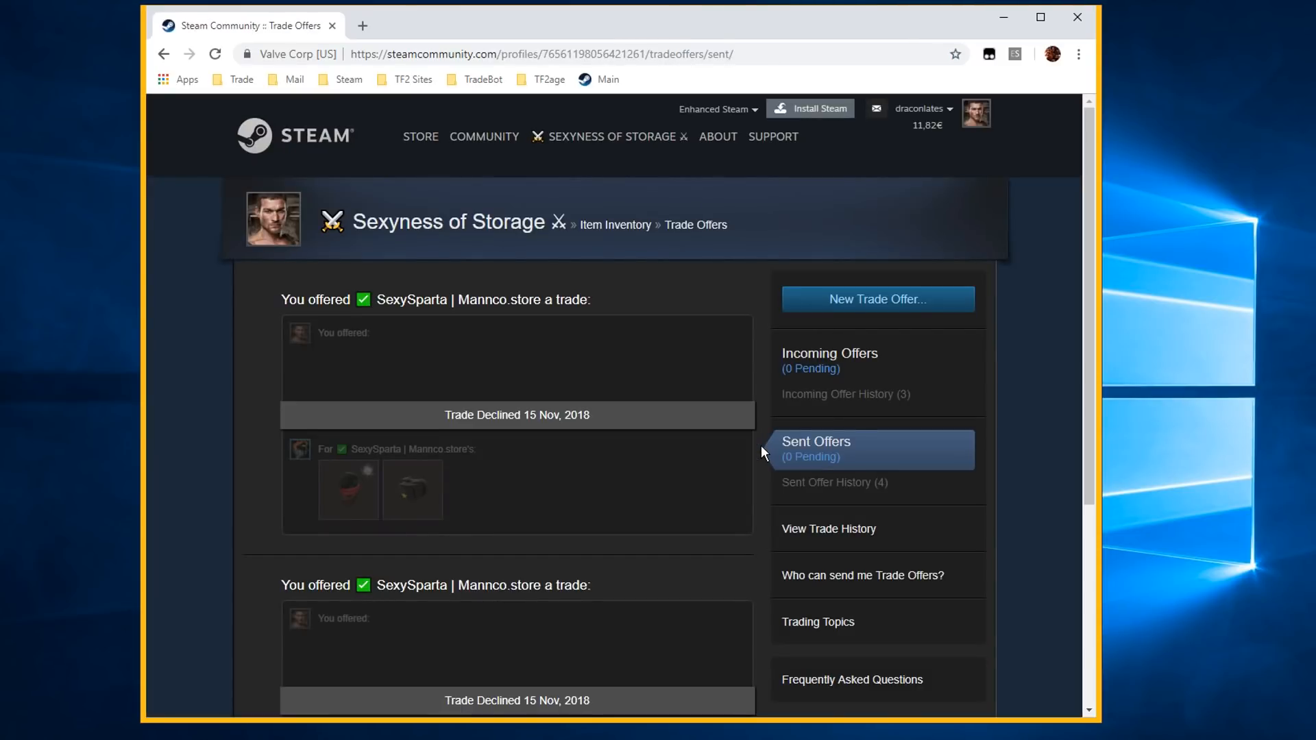
mouse_move(347, 490)
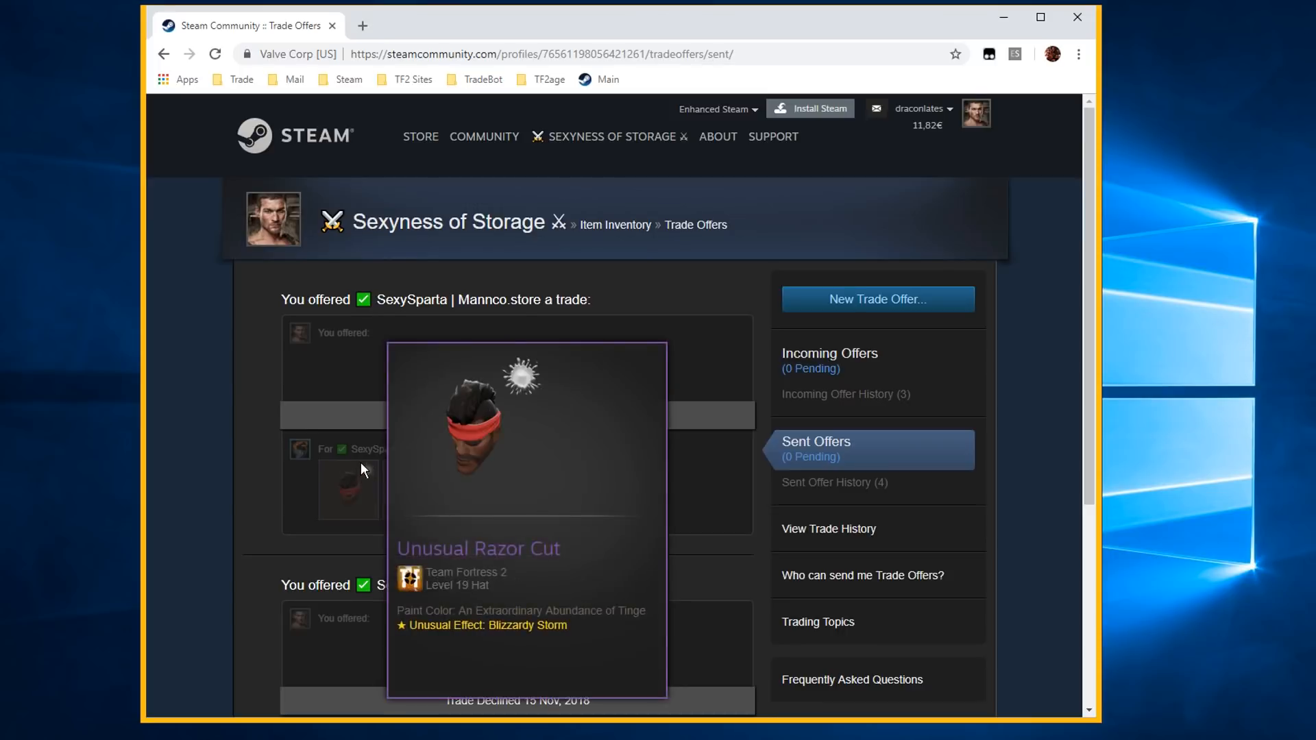
scroll(down, 3)
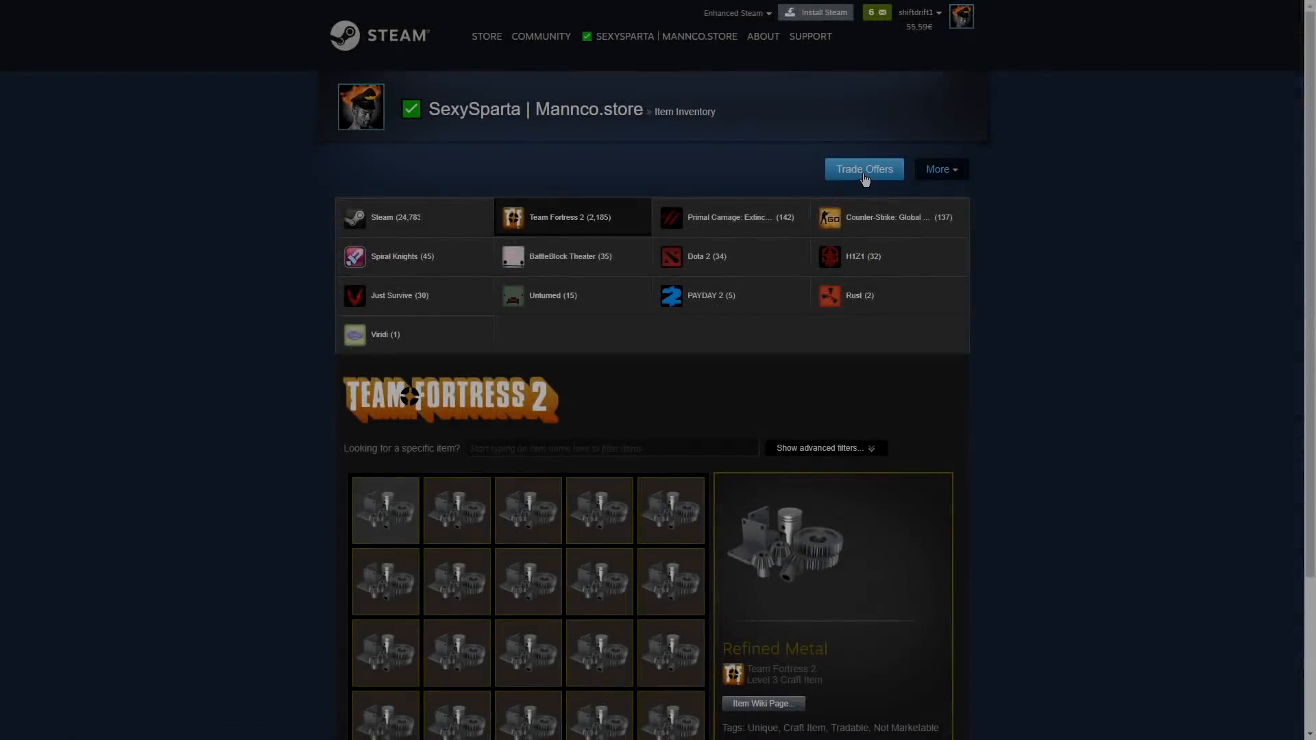
On the receiving account, exit full screen and view the six new trade notifications
click(863, 169)
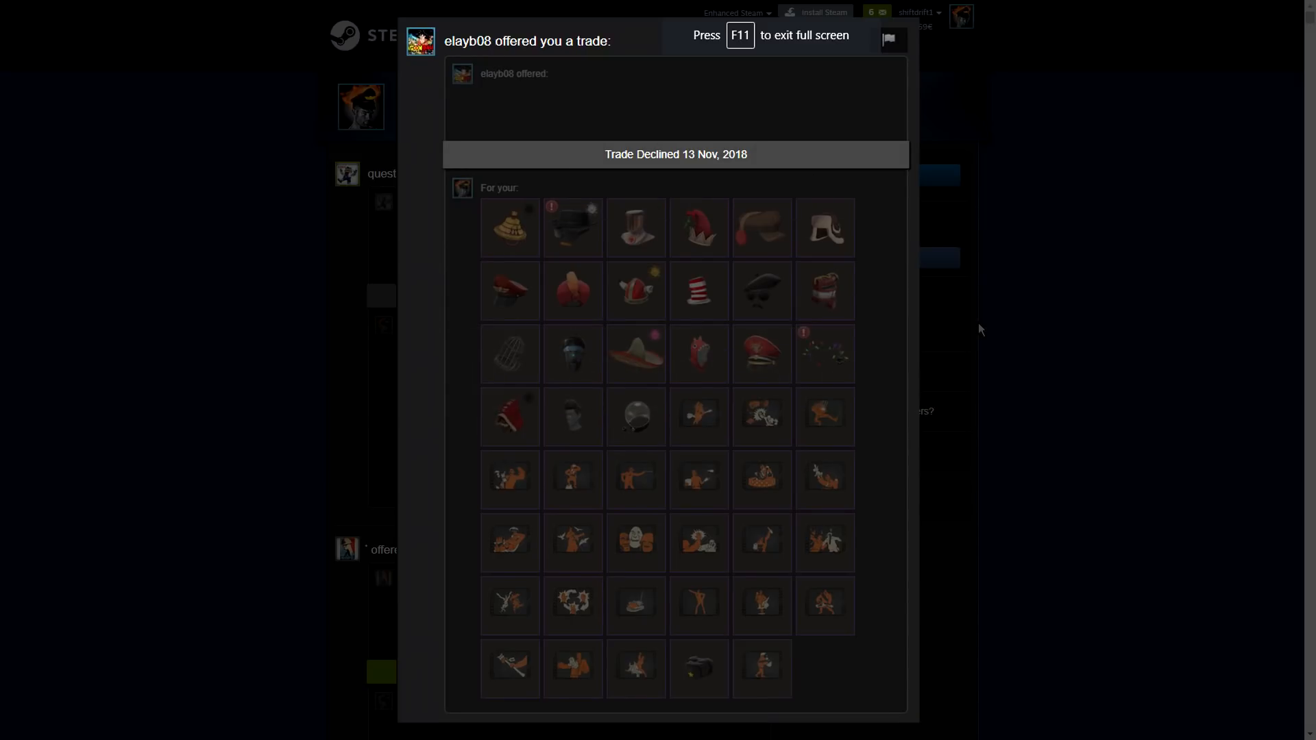
key(F11)
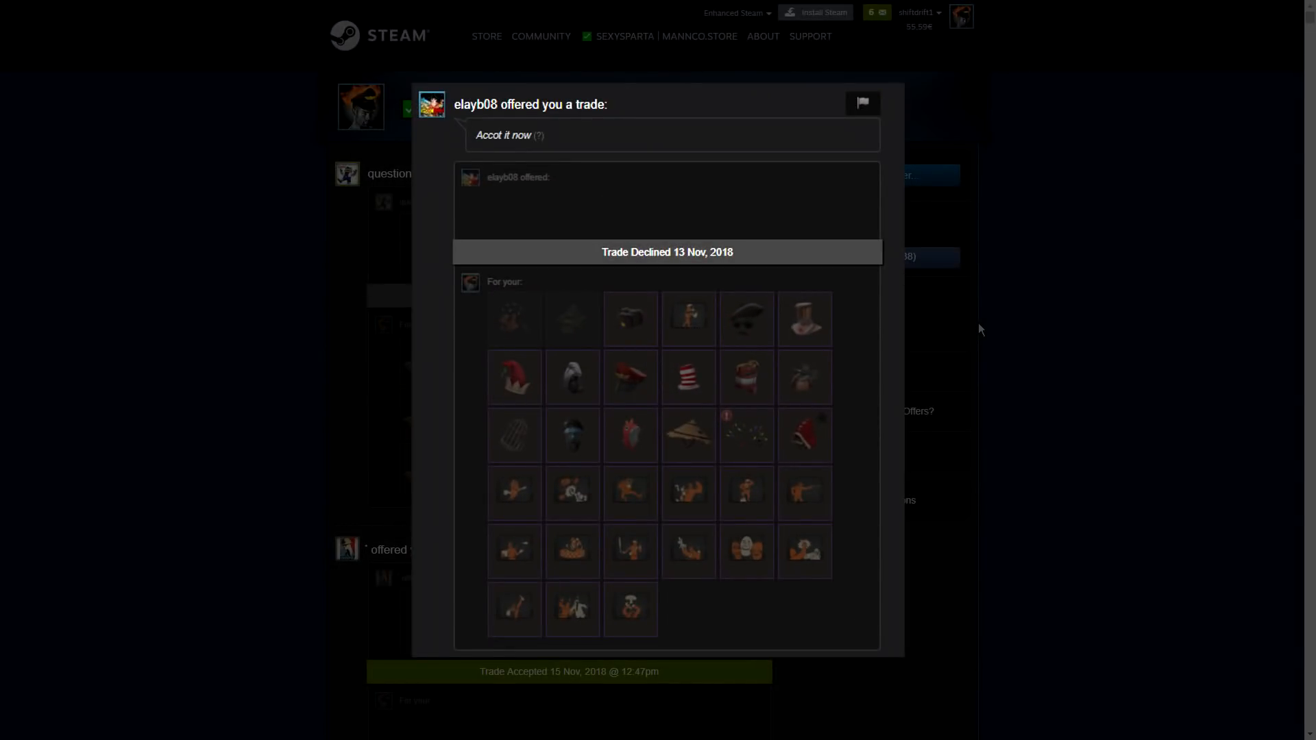
mouse_move(504, 135)
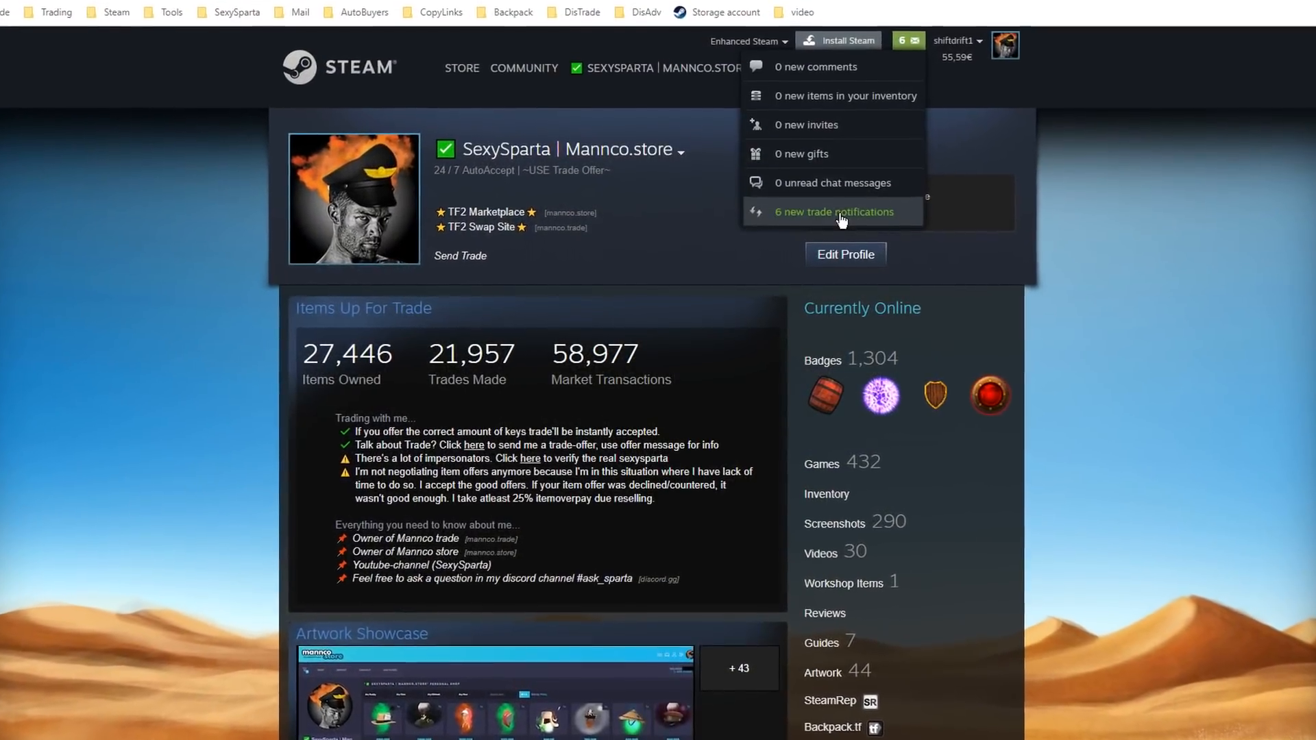
click(834, 212)
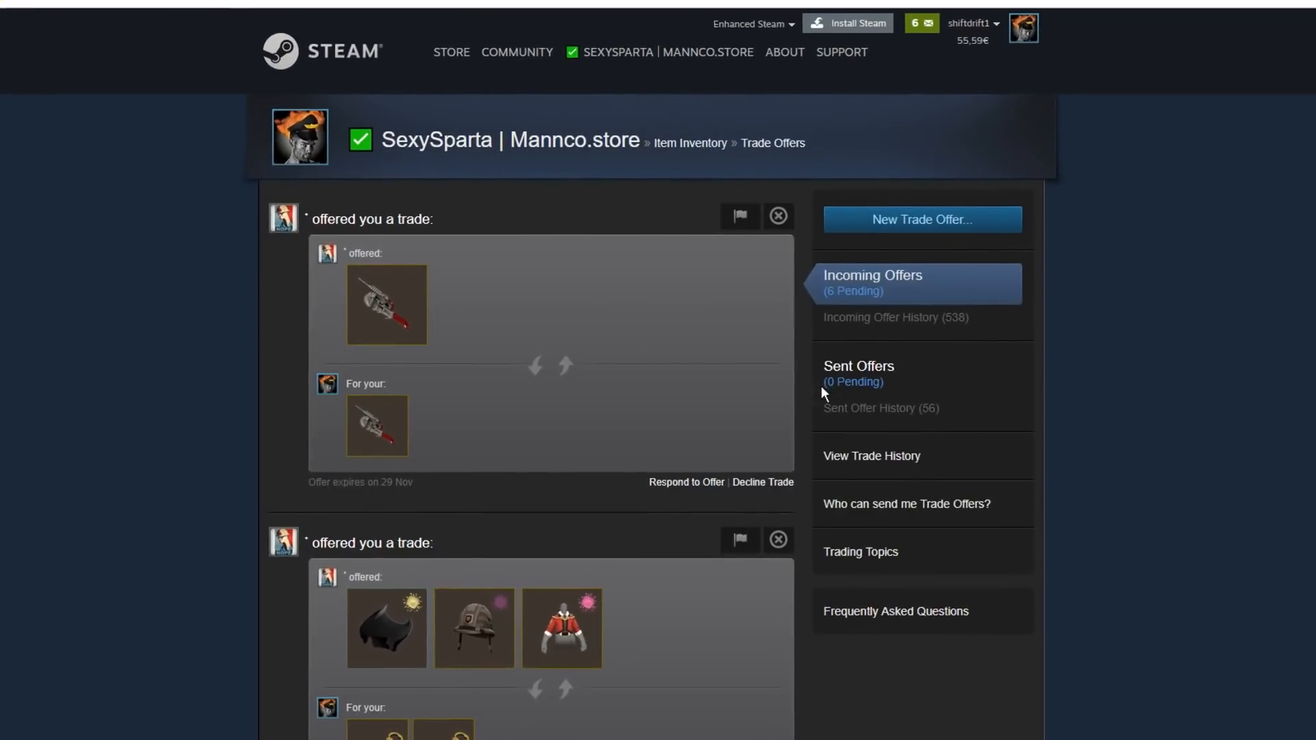
click(762, 482)
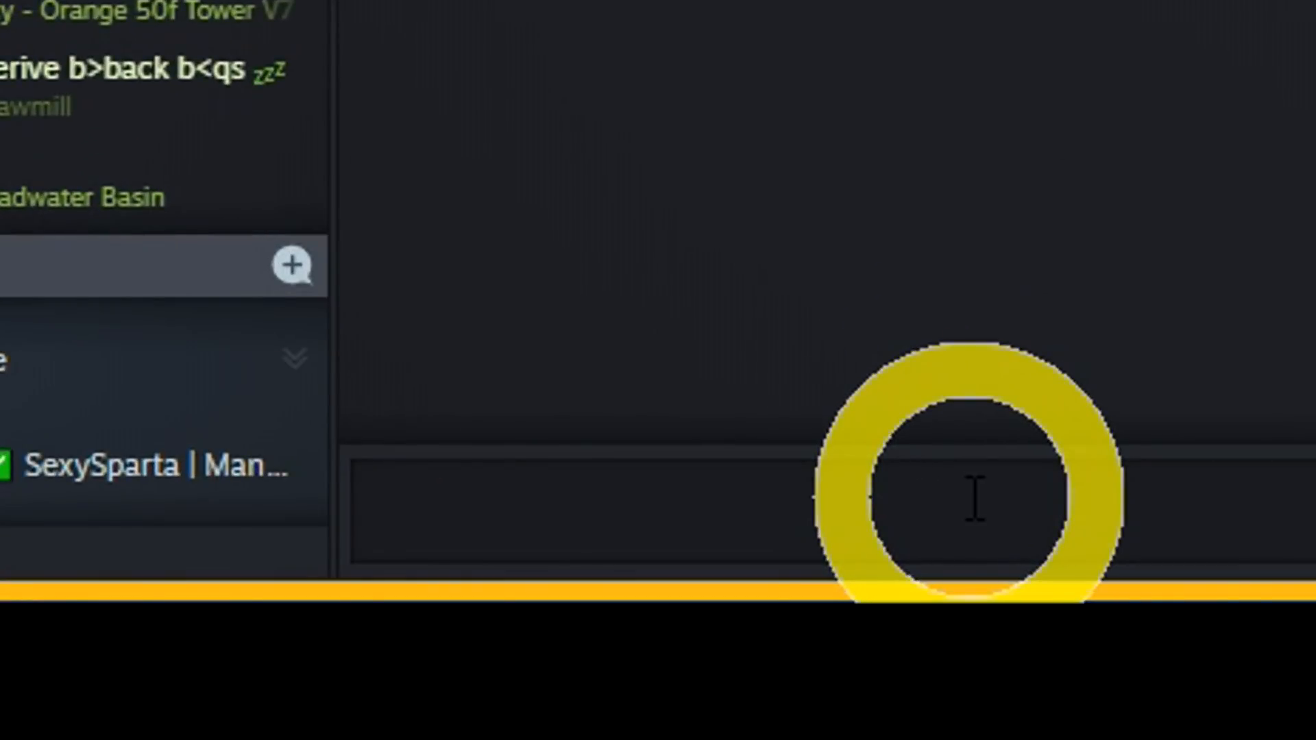
Type the '!beg decline' command into the bot's Steam chat box
text(!beg declin)
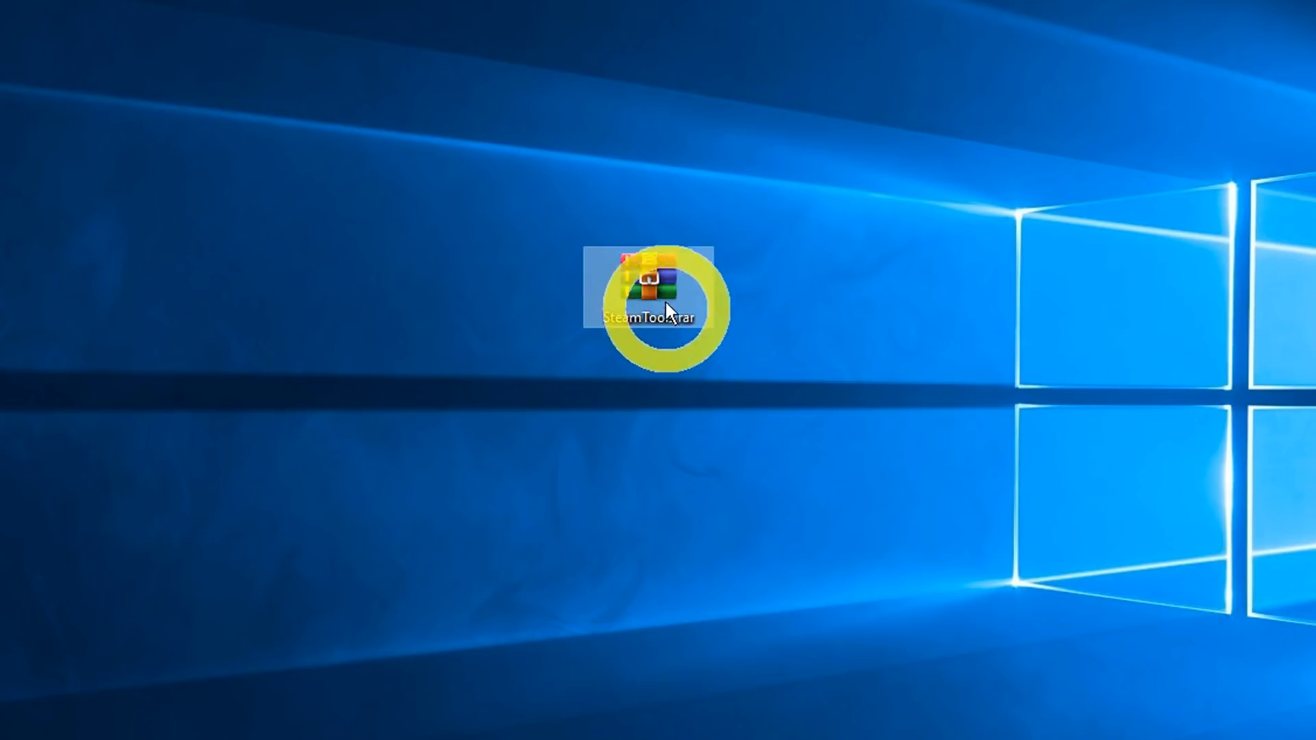
Extract SteamTool.rar with WinRAR into the Desktop\SteamTools folder
right_click(655, 308)
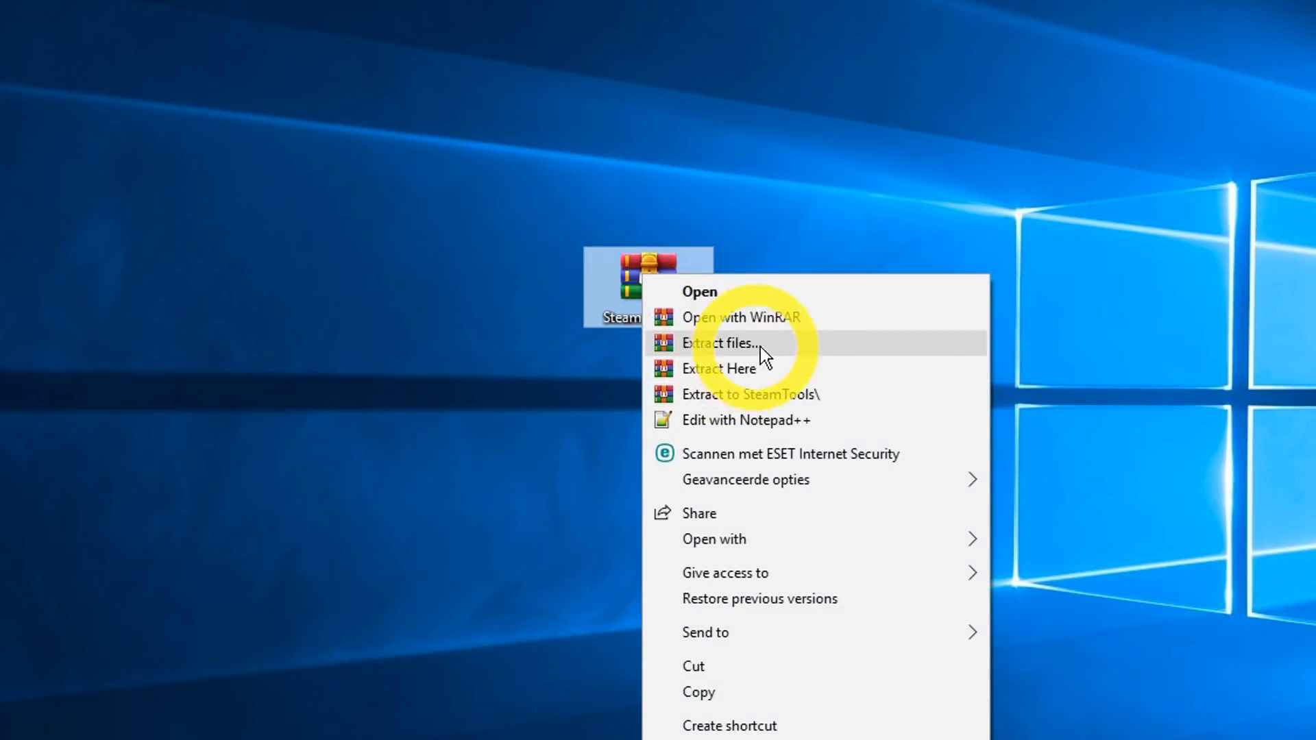
click(718, 343)
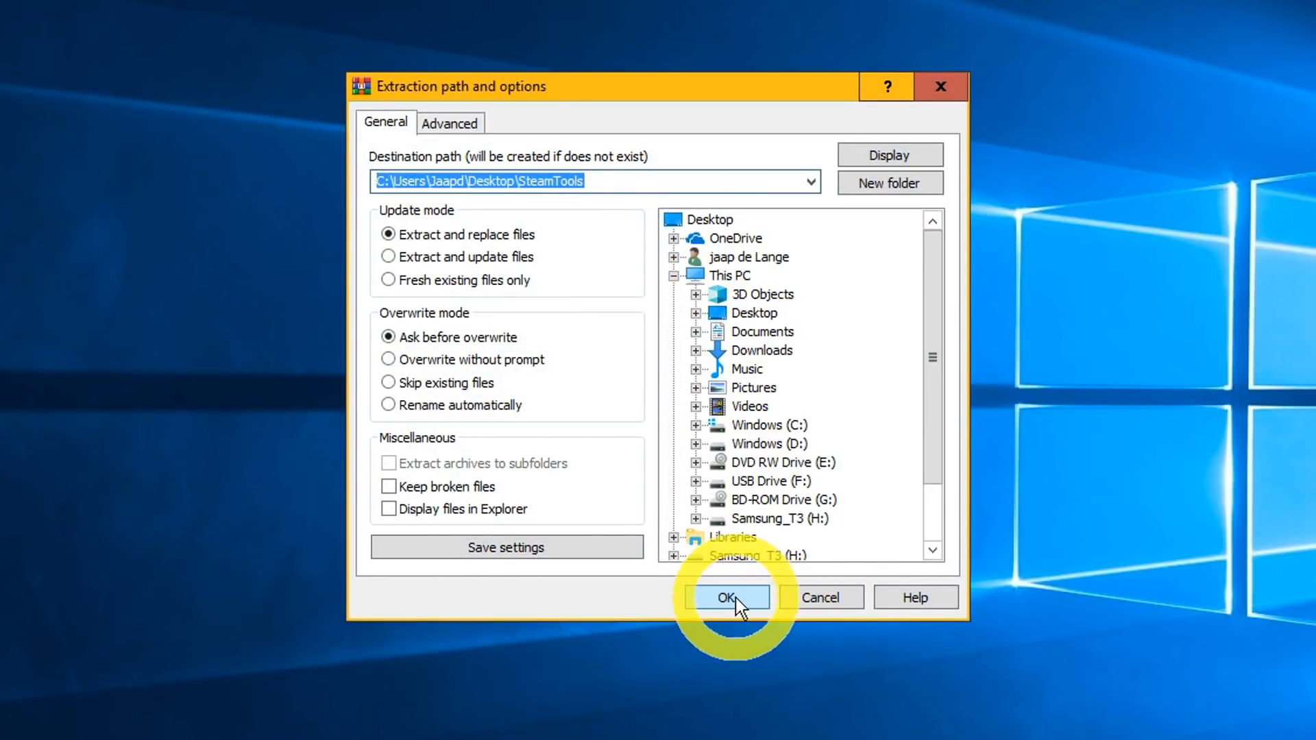
click(726, 597)
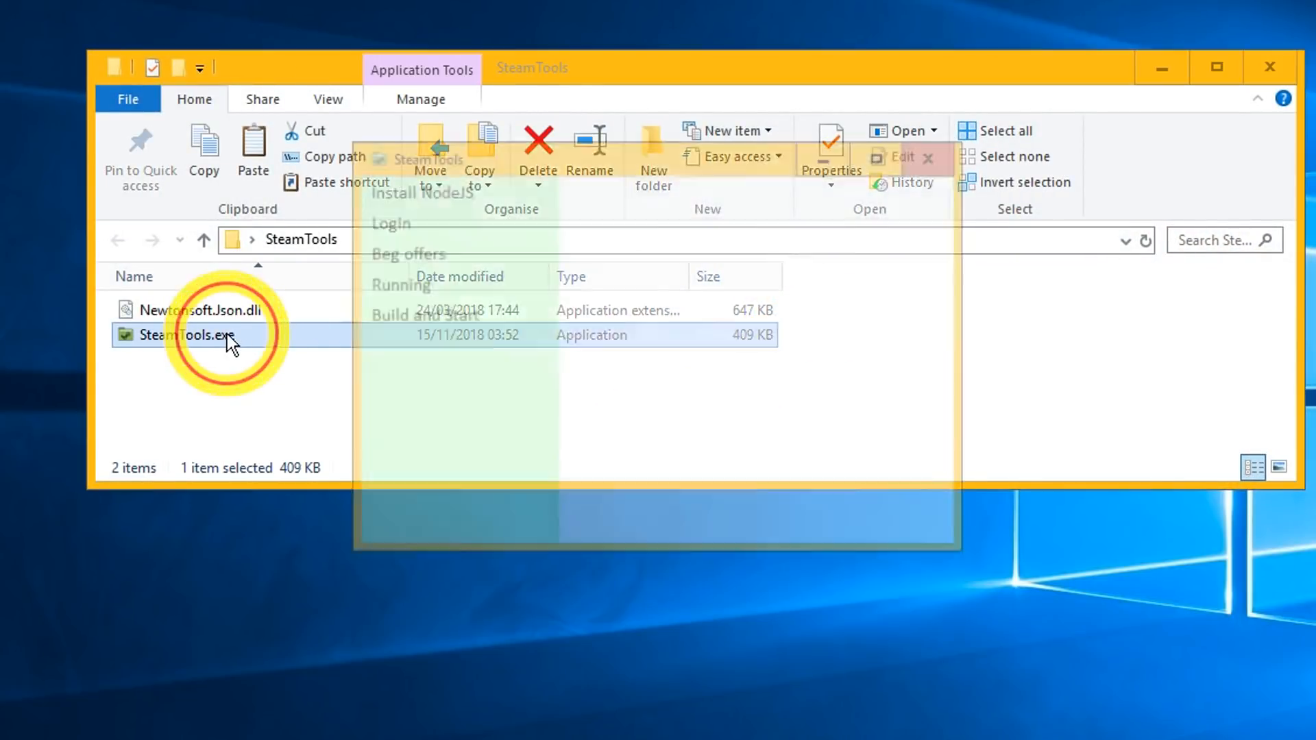
Launch SteamTools.exe and follow Install NodeJS to the Node.js downloads page
double_click(194, 335)
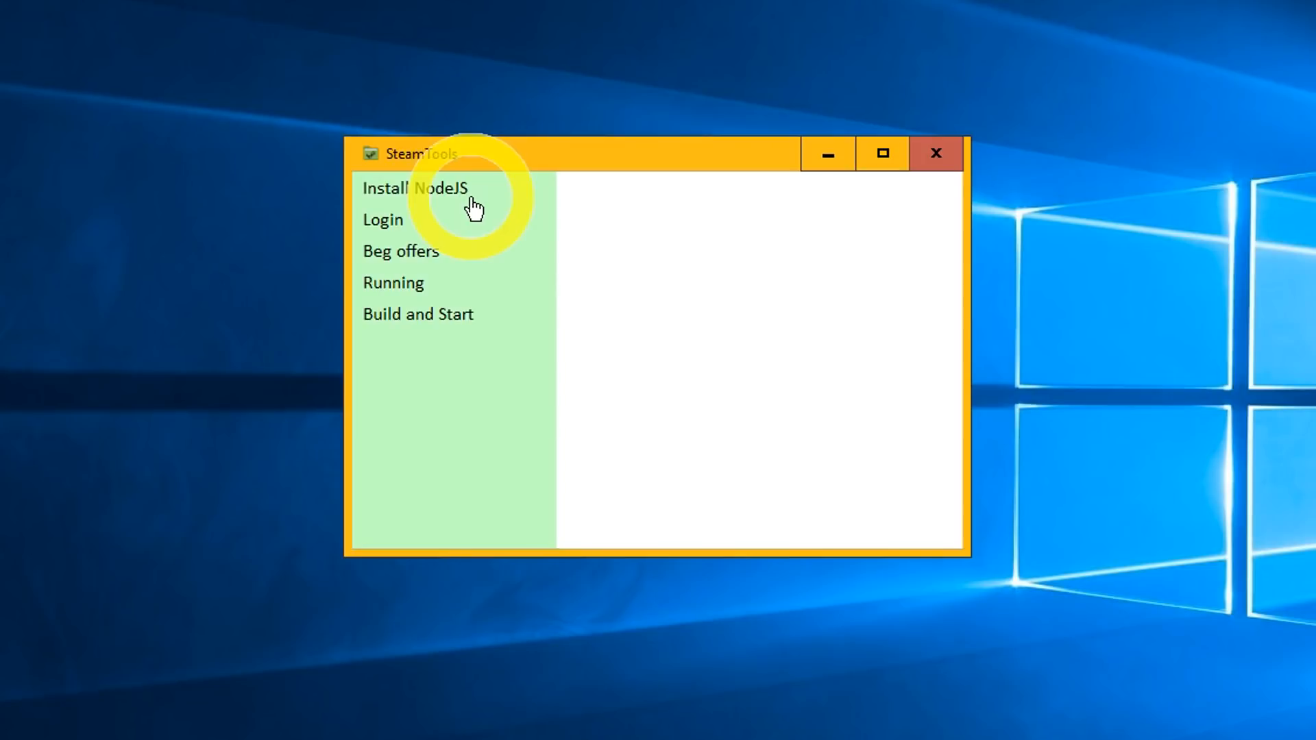
click(415, 188)
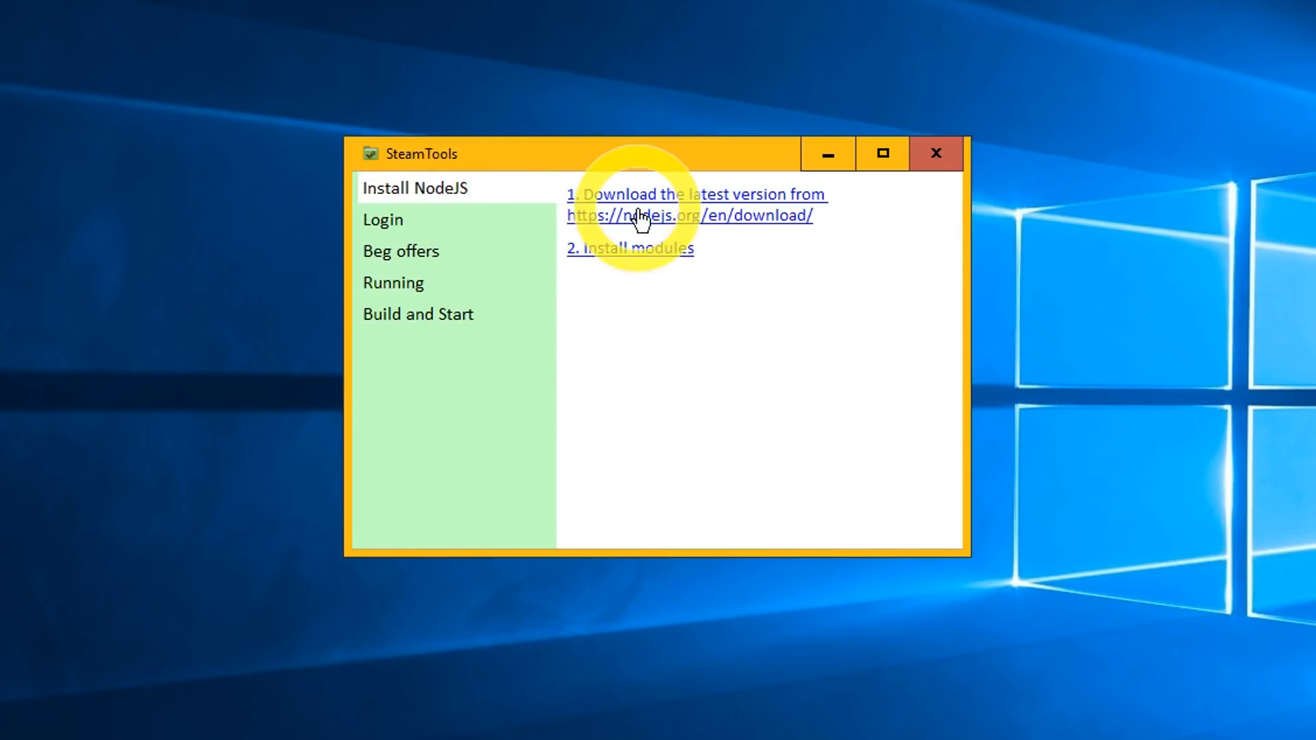
click(663, 214)
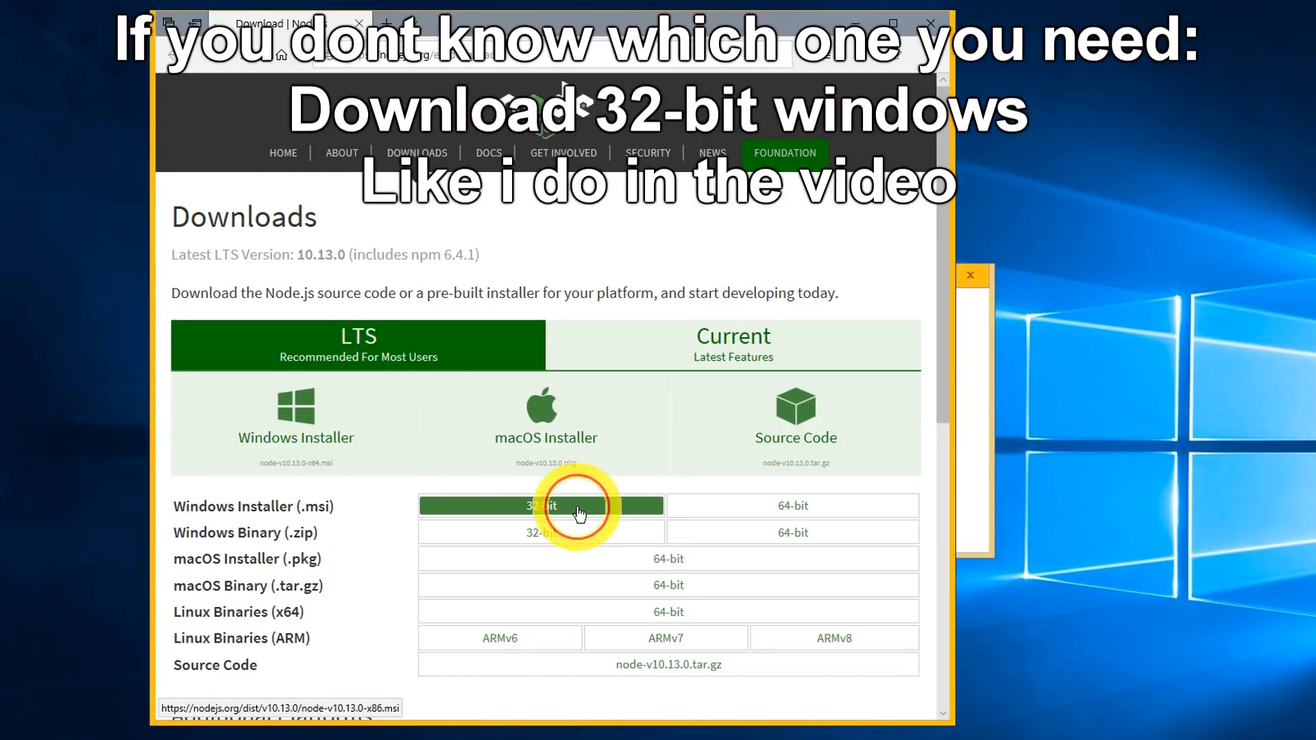
Download and run the 32-bit Node.js Windows installer
click(541, 506)
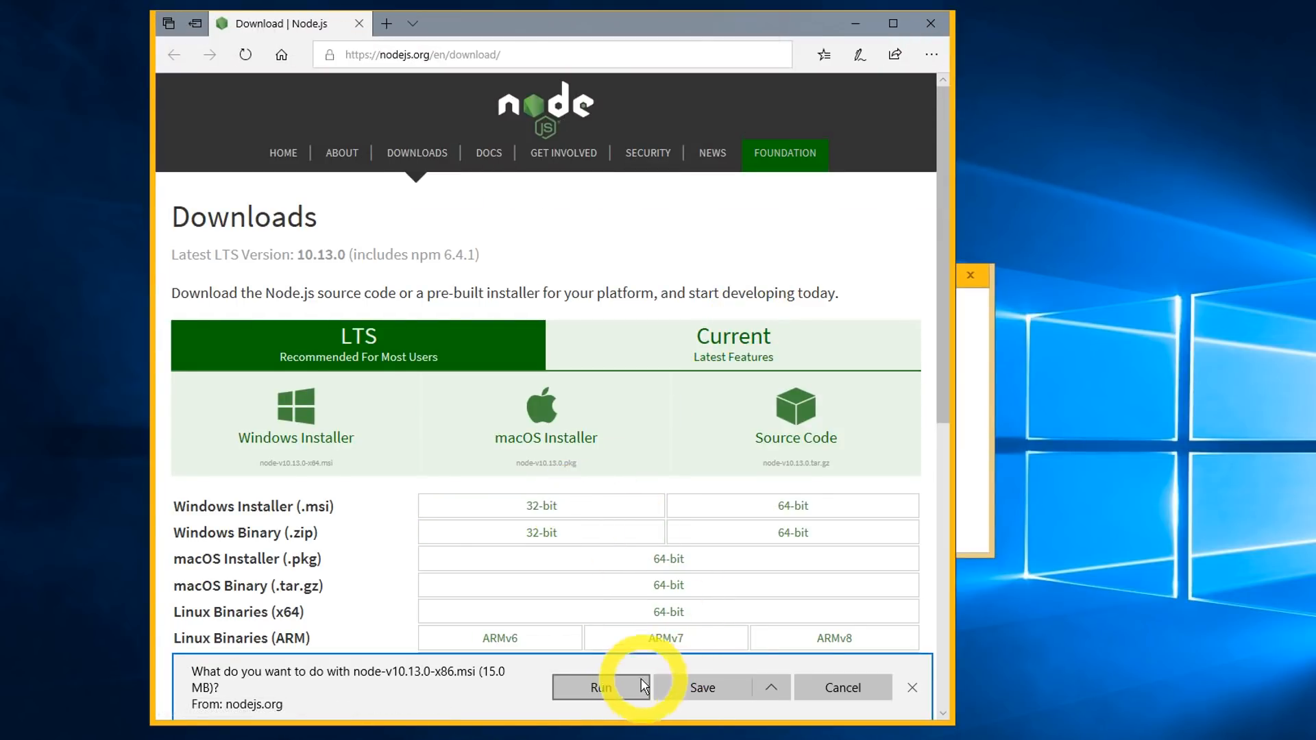
click(599, 688)
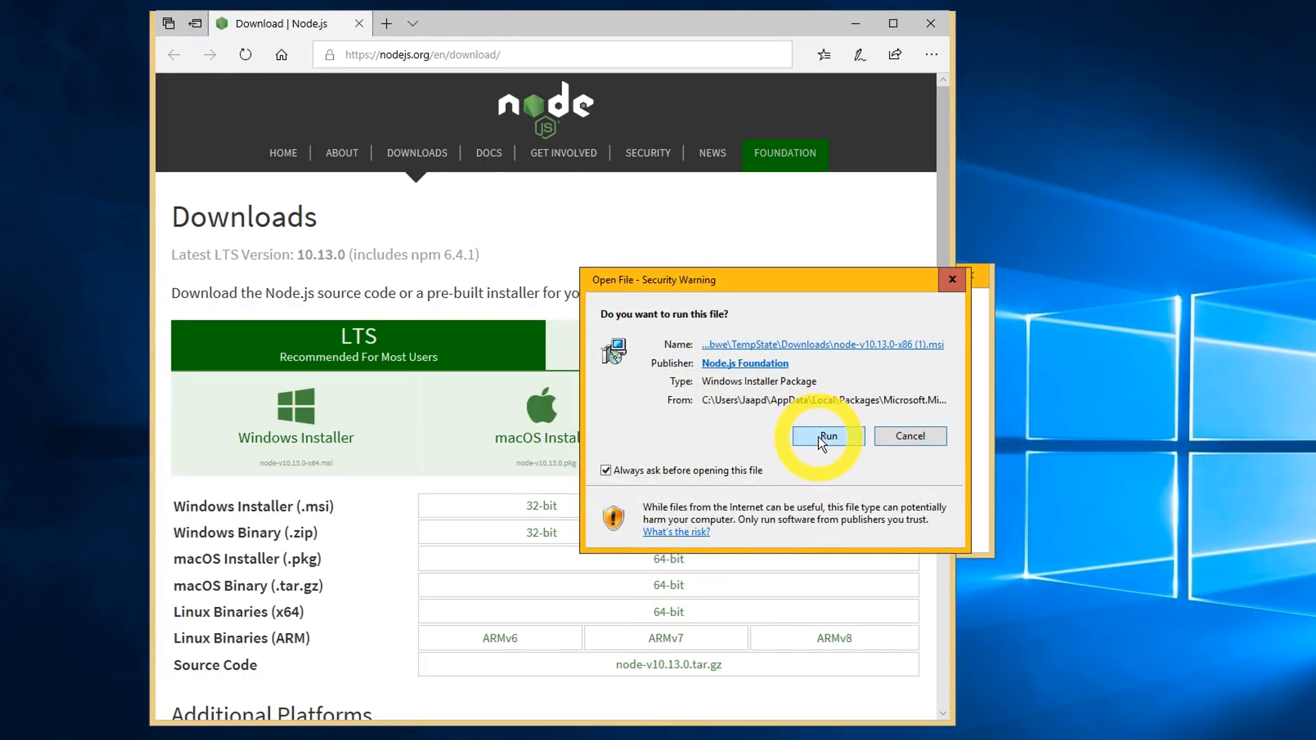
click(826, 436)
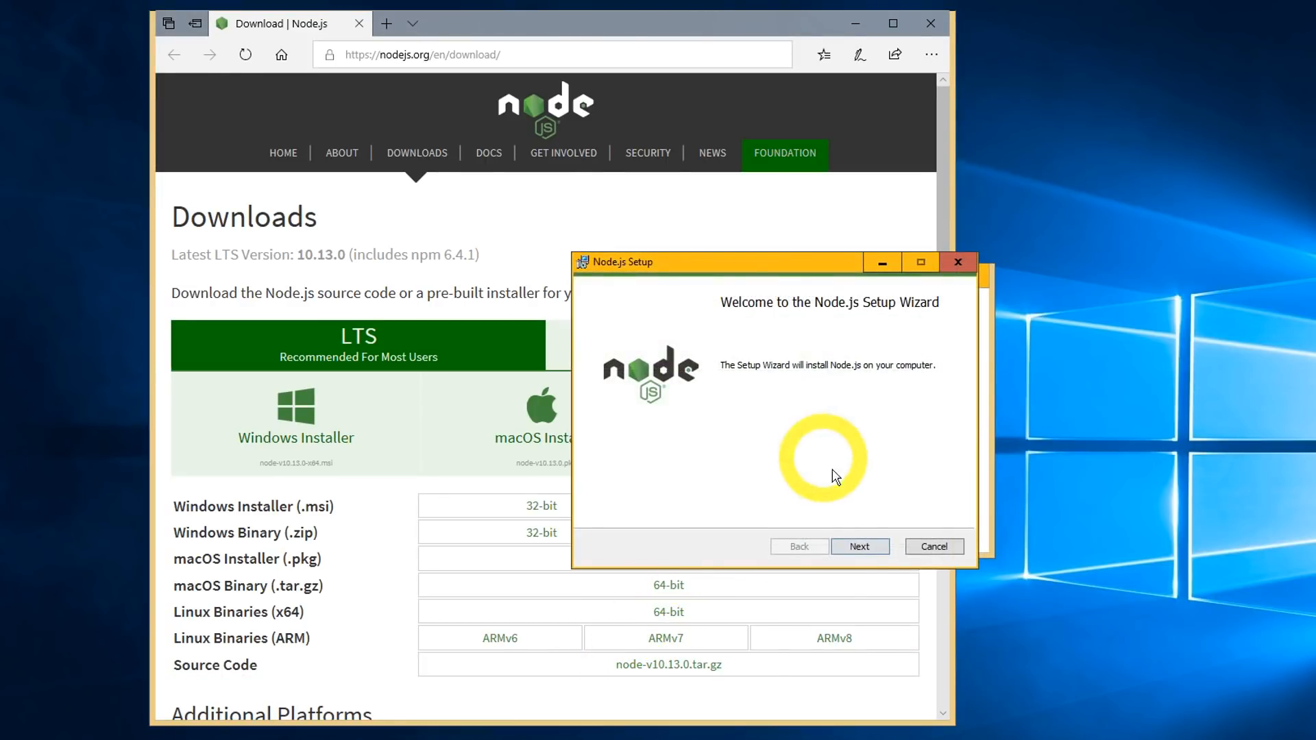
Complete the Node.js 10.13.0 setup with default options, then start installing modules
click(859, 546)
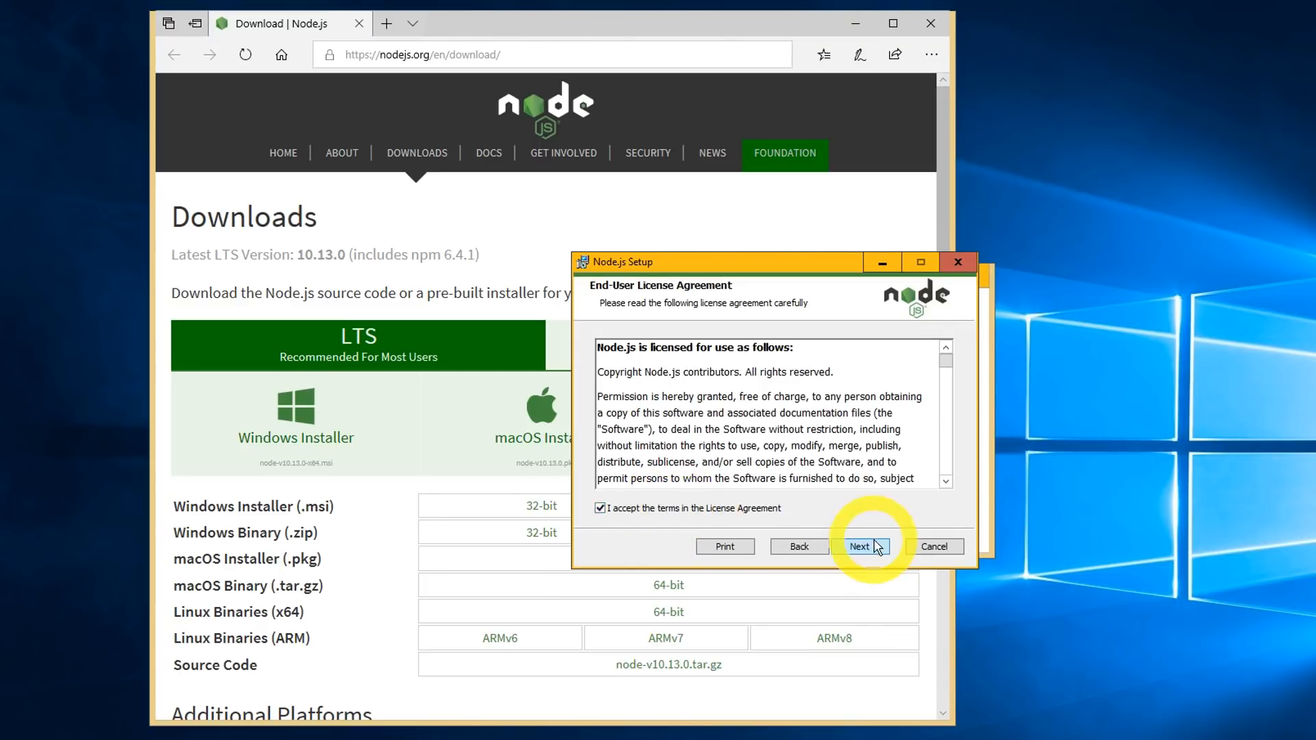
click(860, 546)
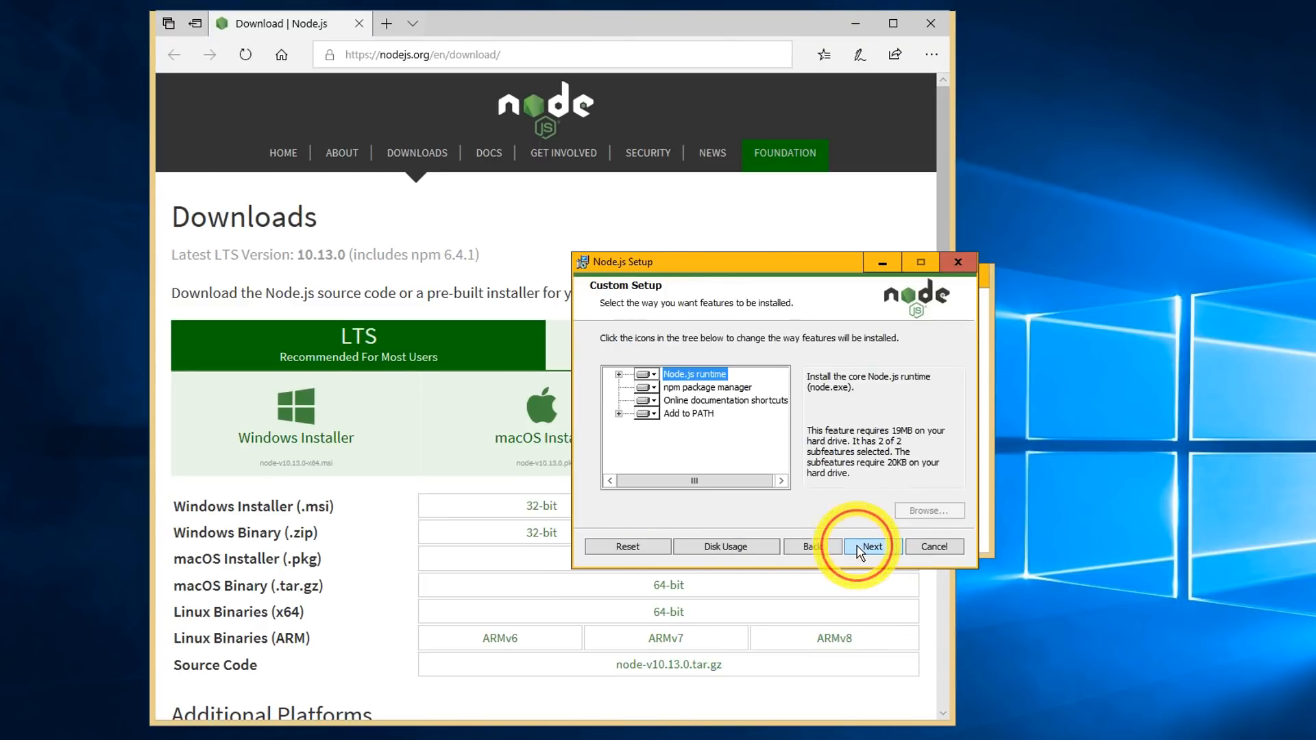
click(870, 546)
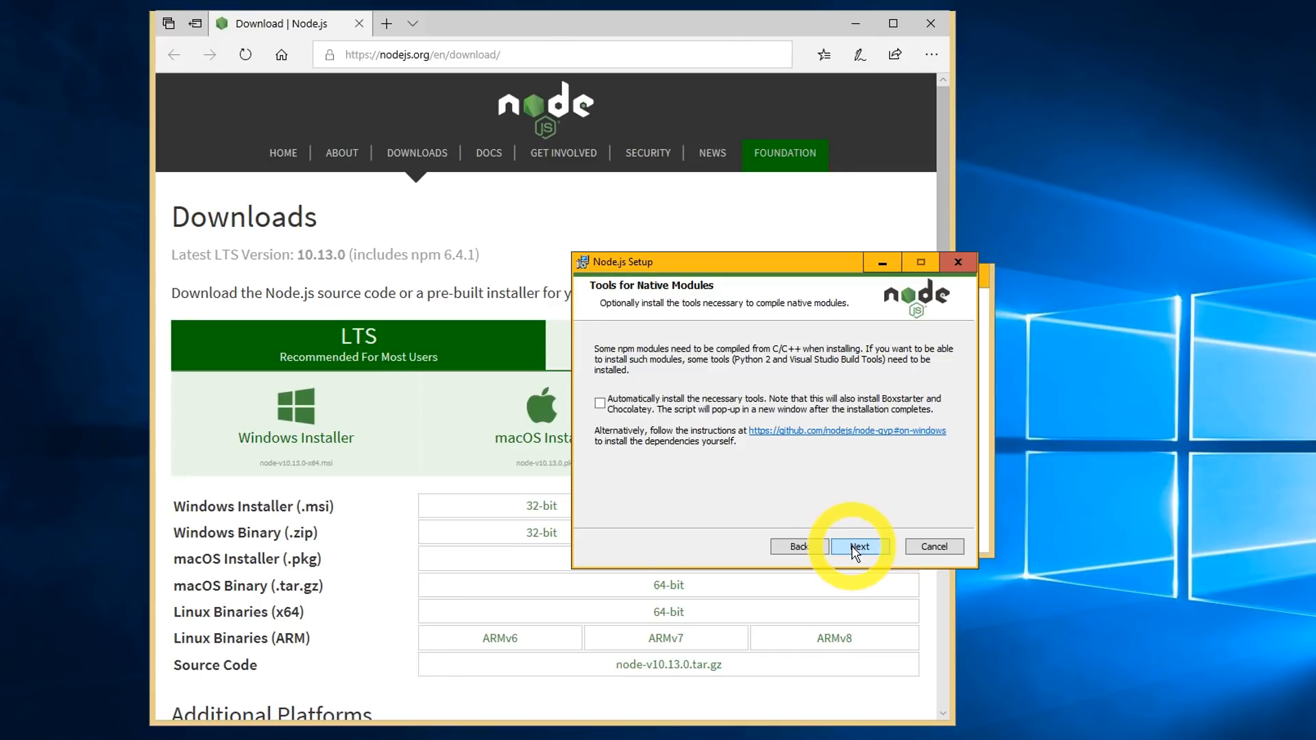
click(860, 547)
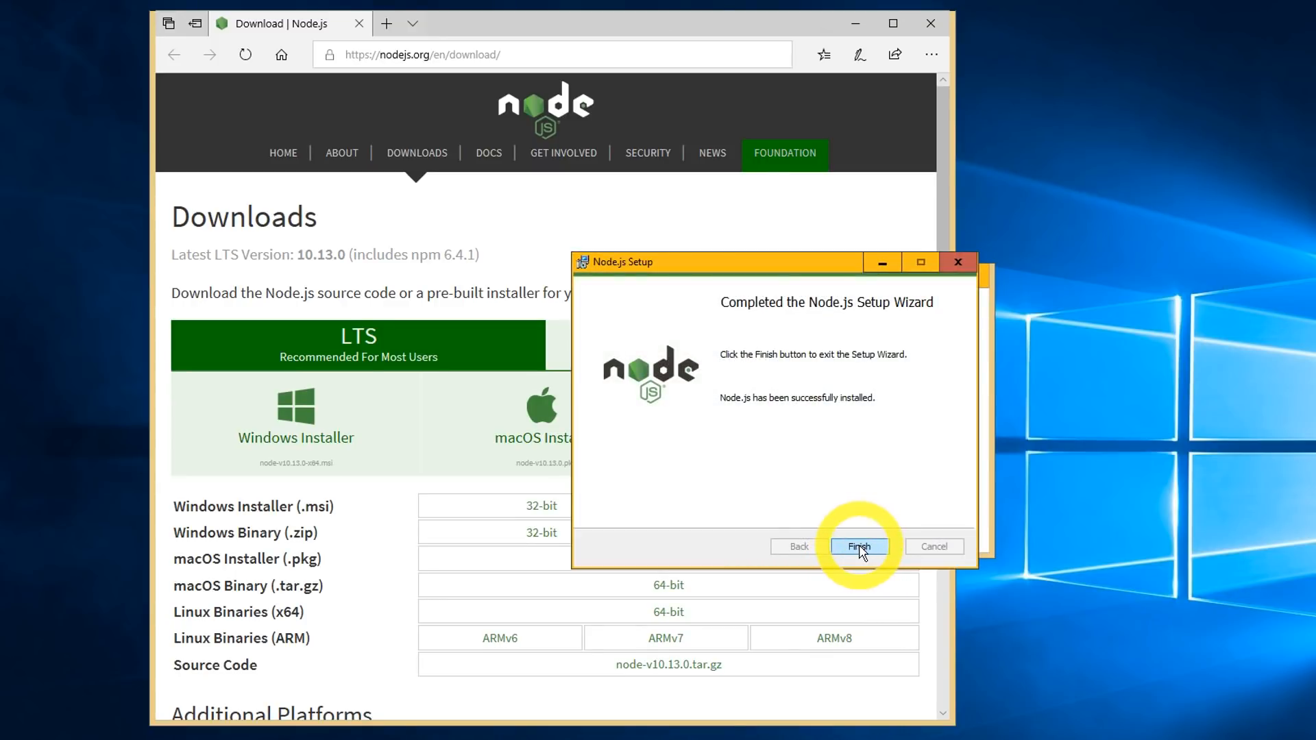
click(857, 546)
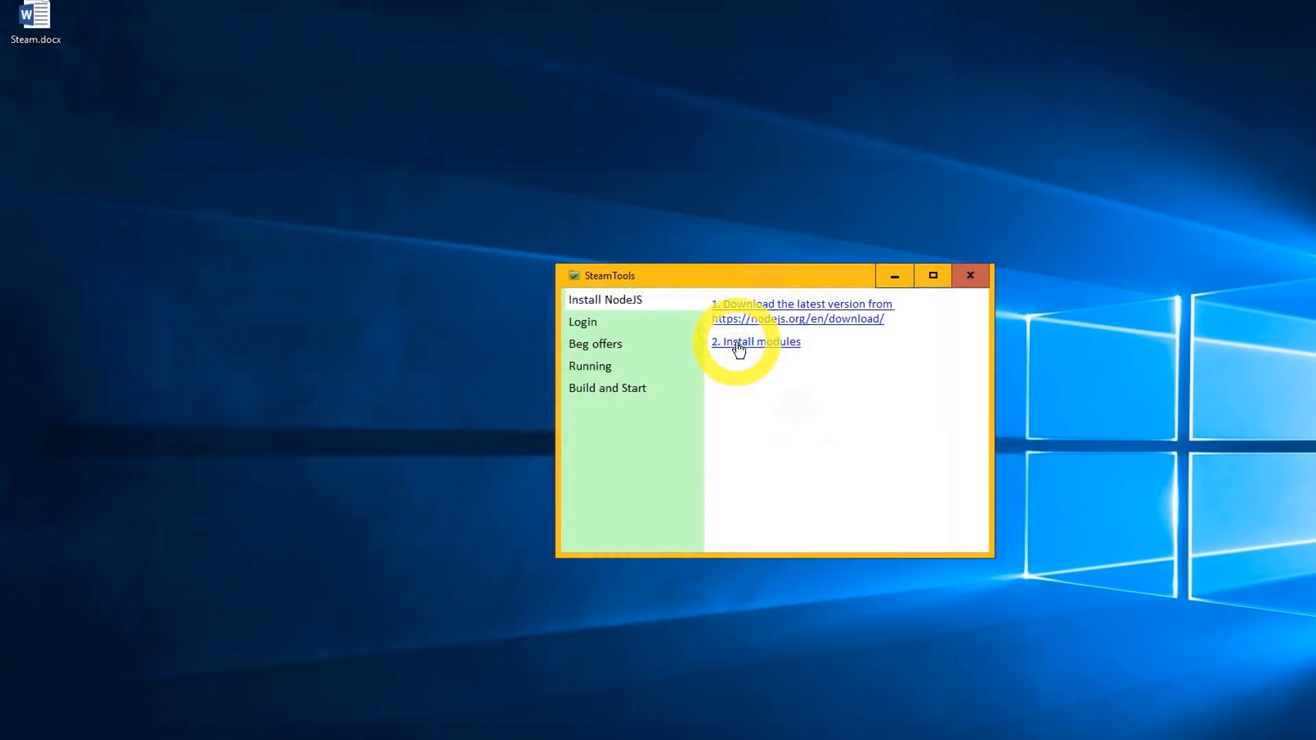
click(755, 341)
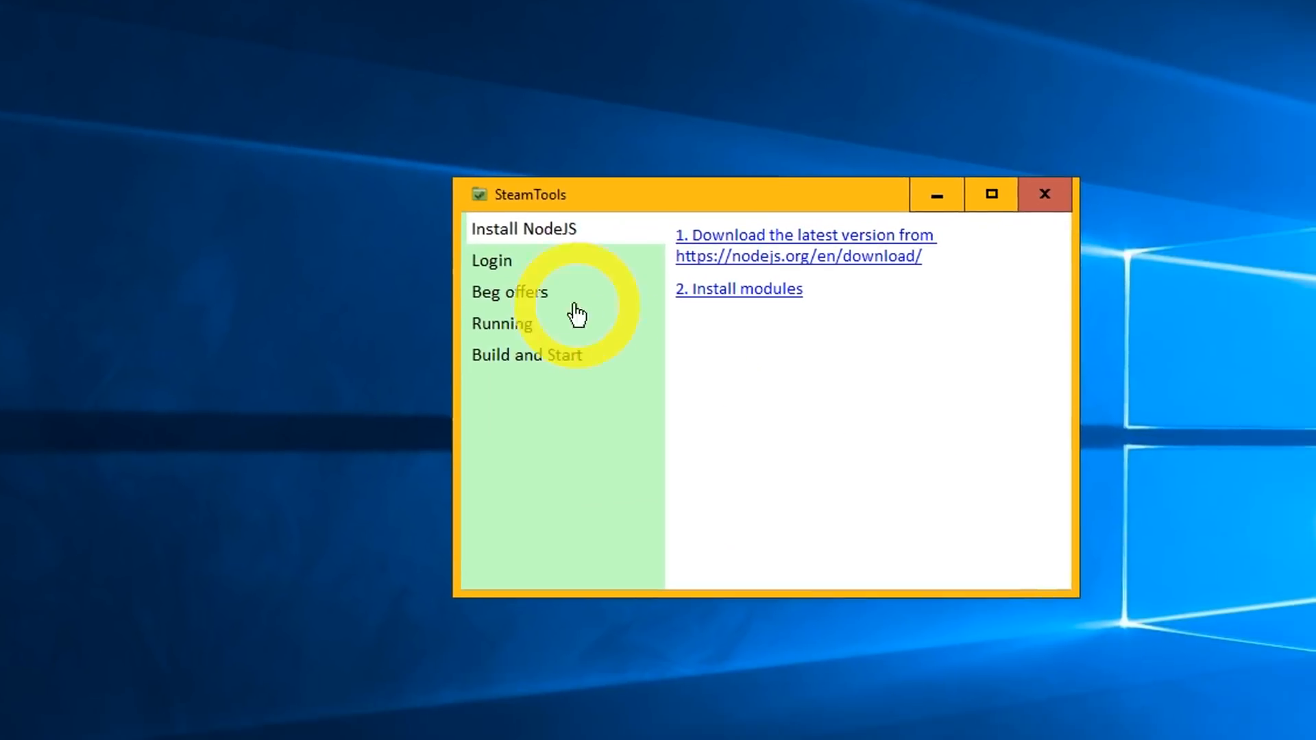
Enter login username 'Draconlates' and enable declining trade offers asking for free items
click(492, 260)
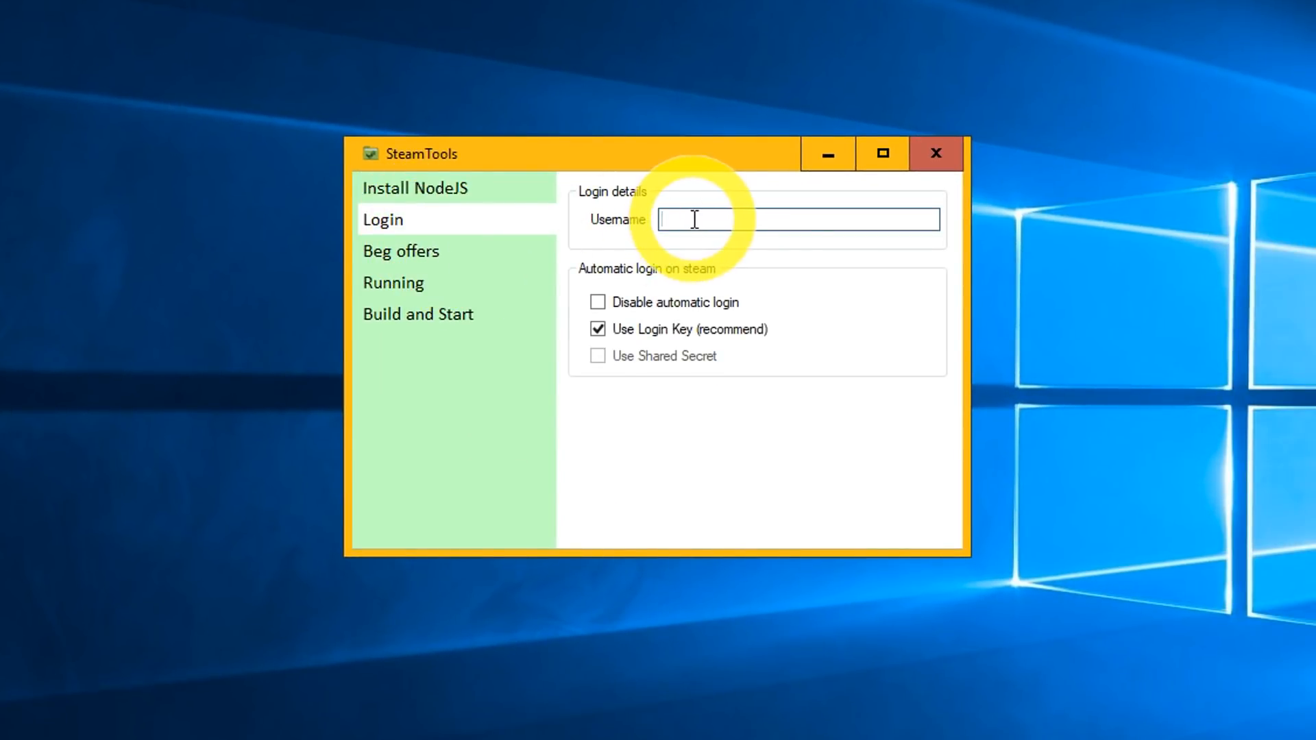
text(Draconlates)
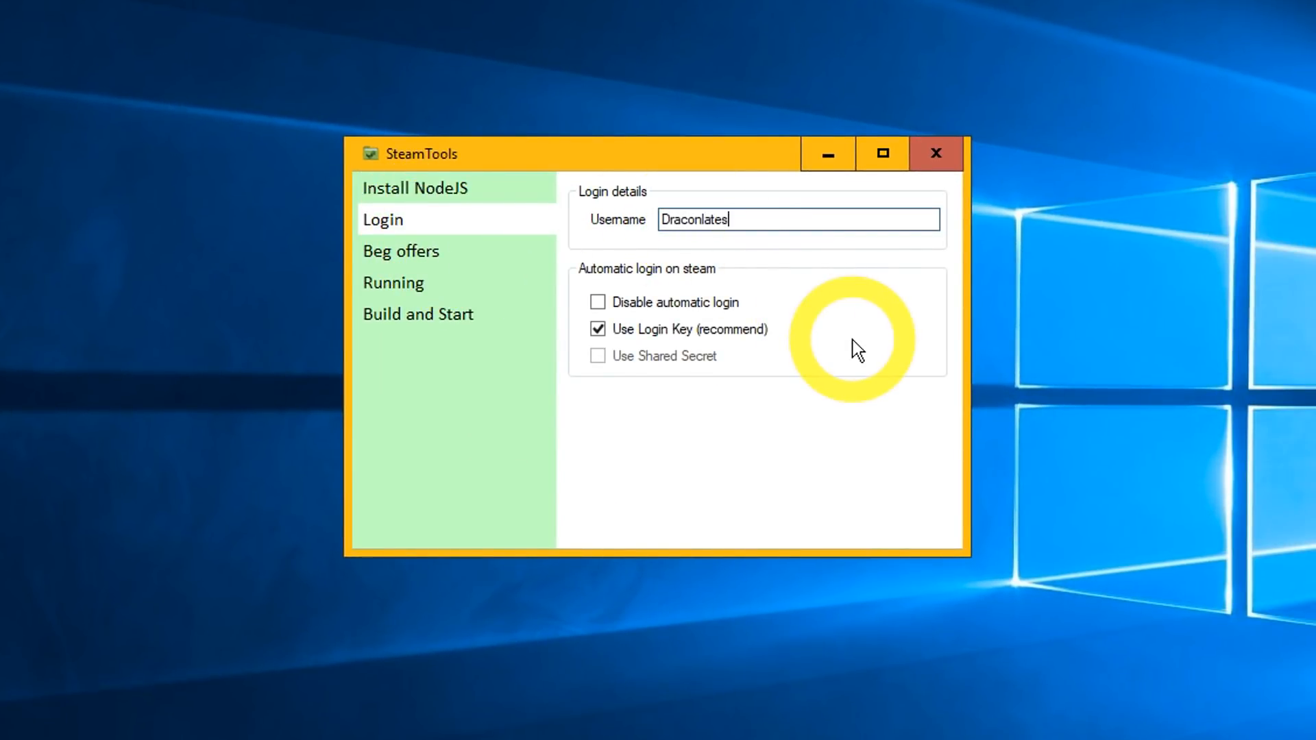
mouse_move(724, 439)
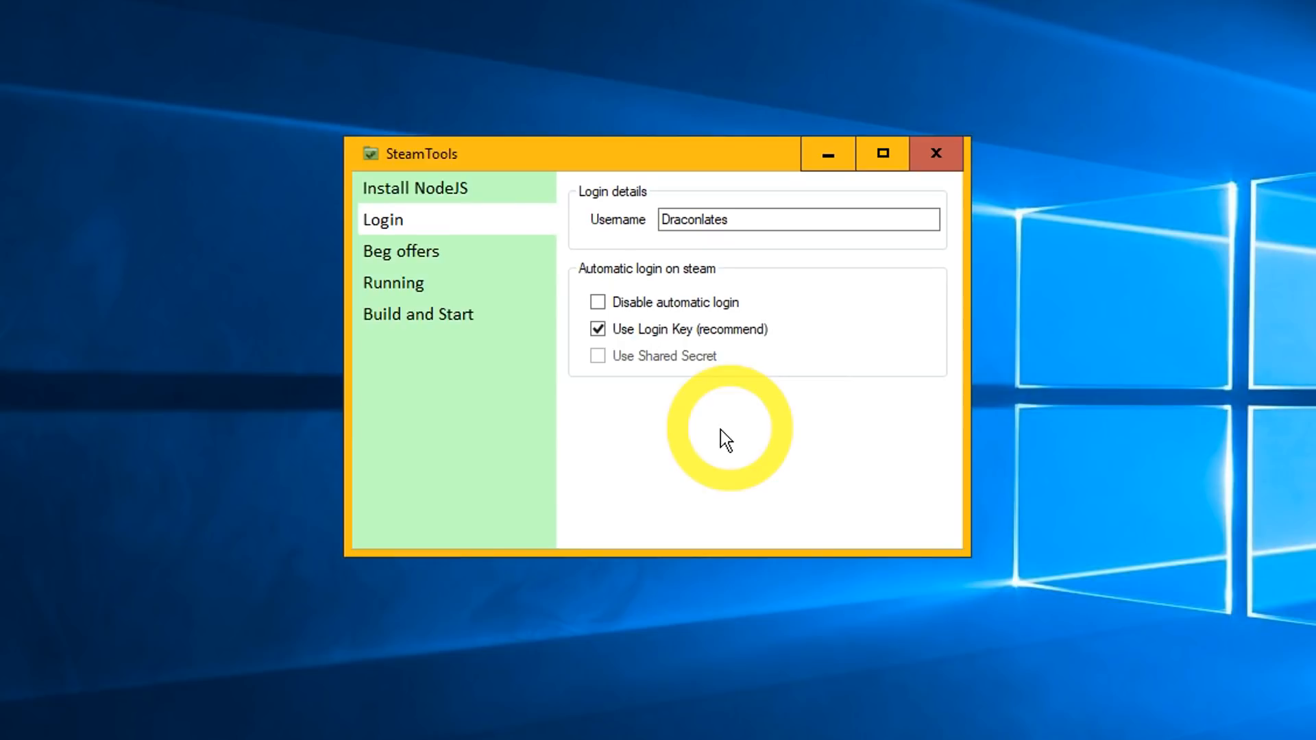
mouse_move(677, 422)
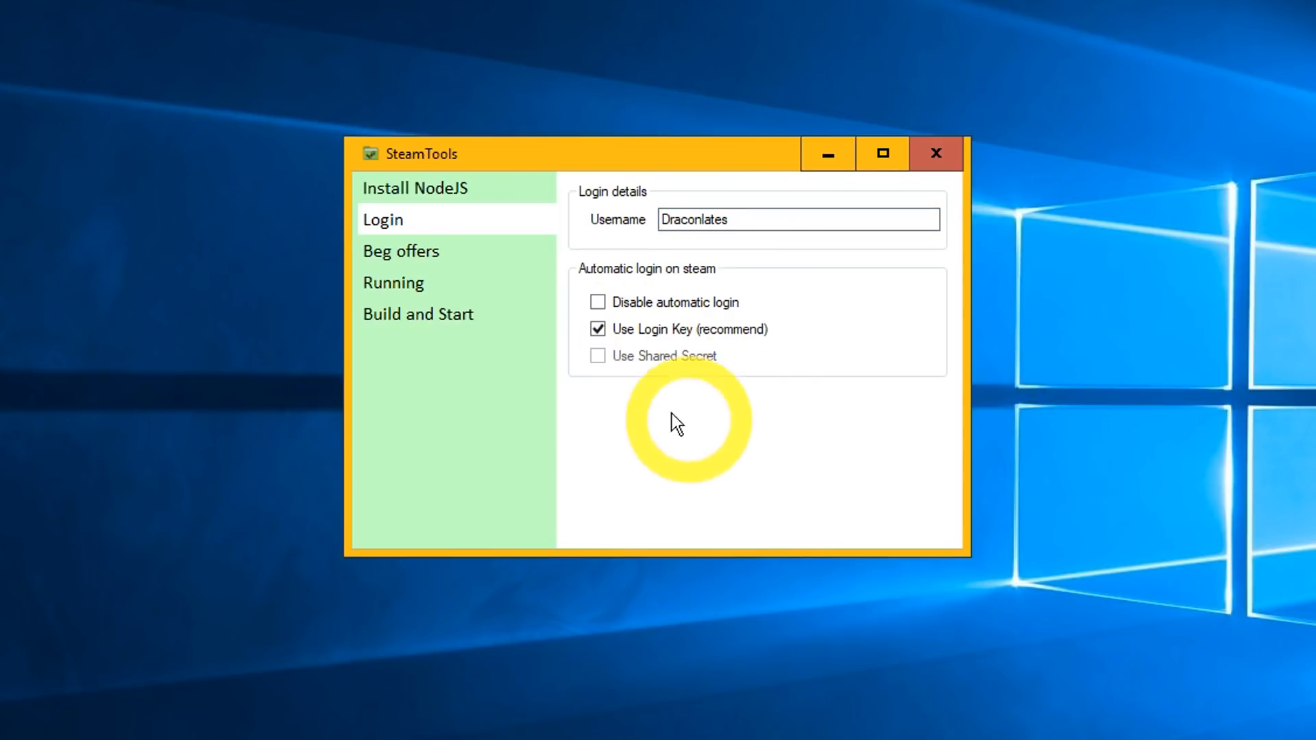
click(400, 251)
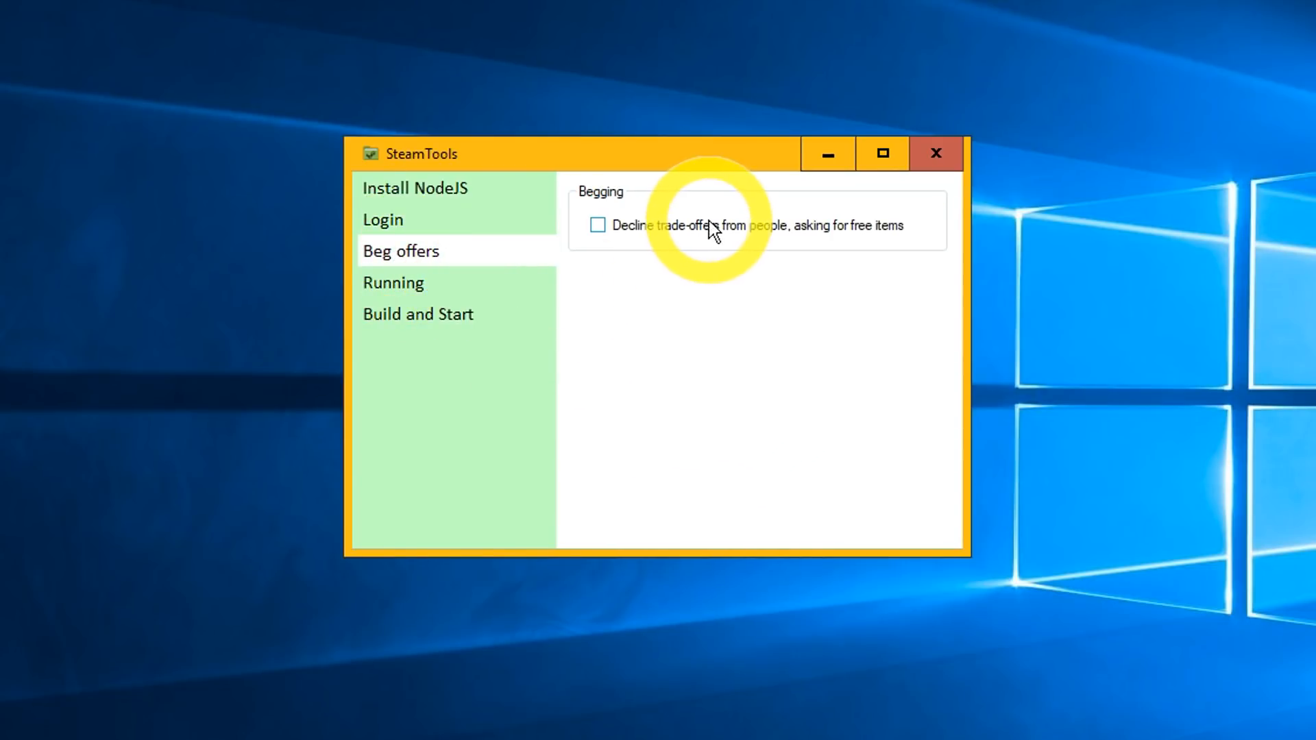
click(597, 225)
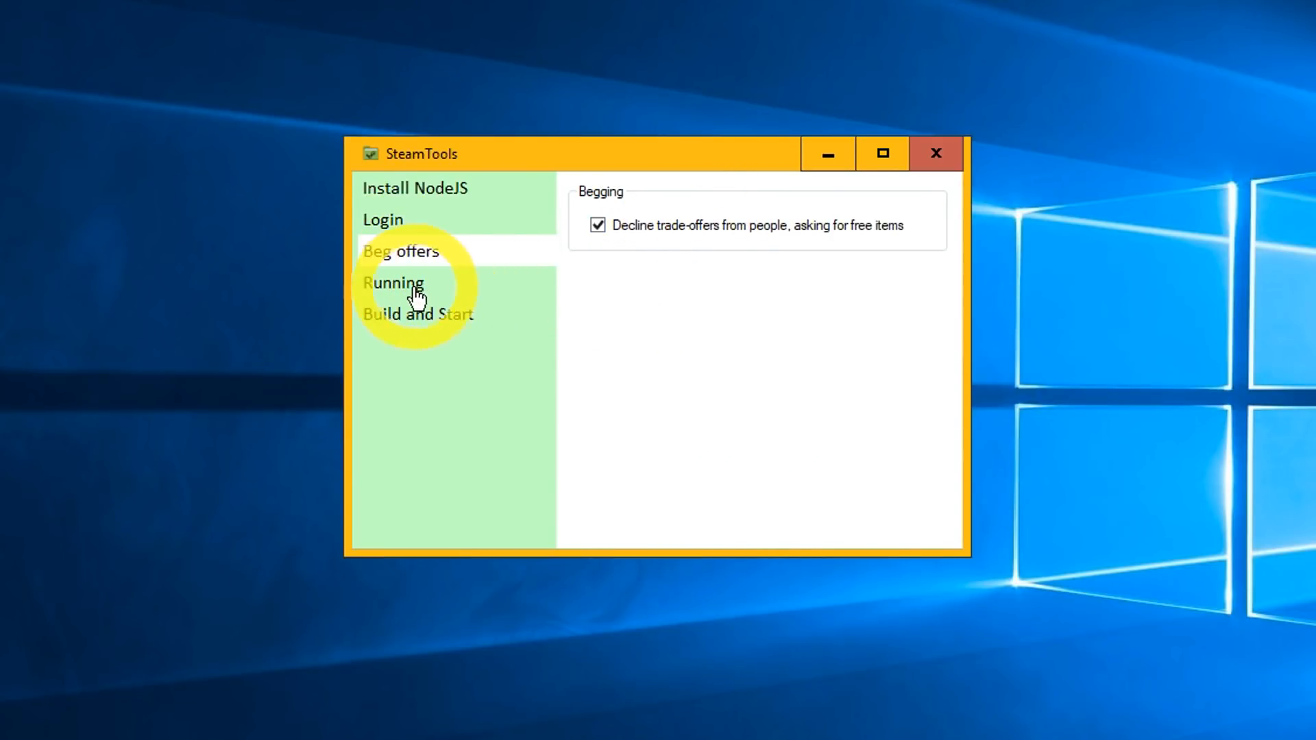
Tick 'Auto-Run bot on start-up' and 'Close bot on finish' on the Running page
click(393, 283)
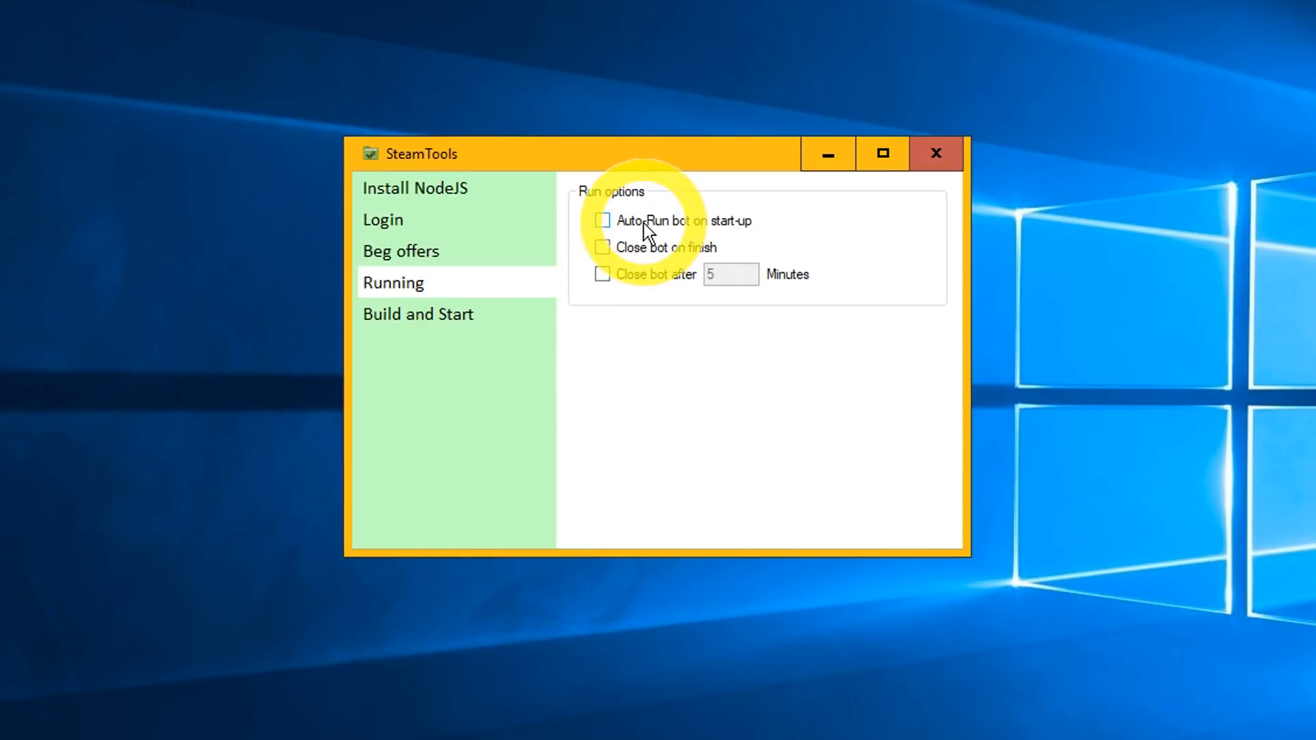
click(601, 220)
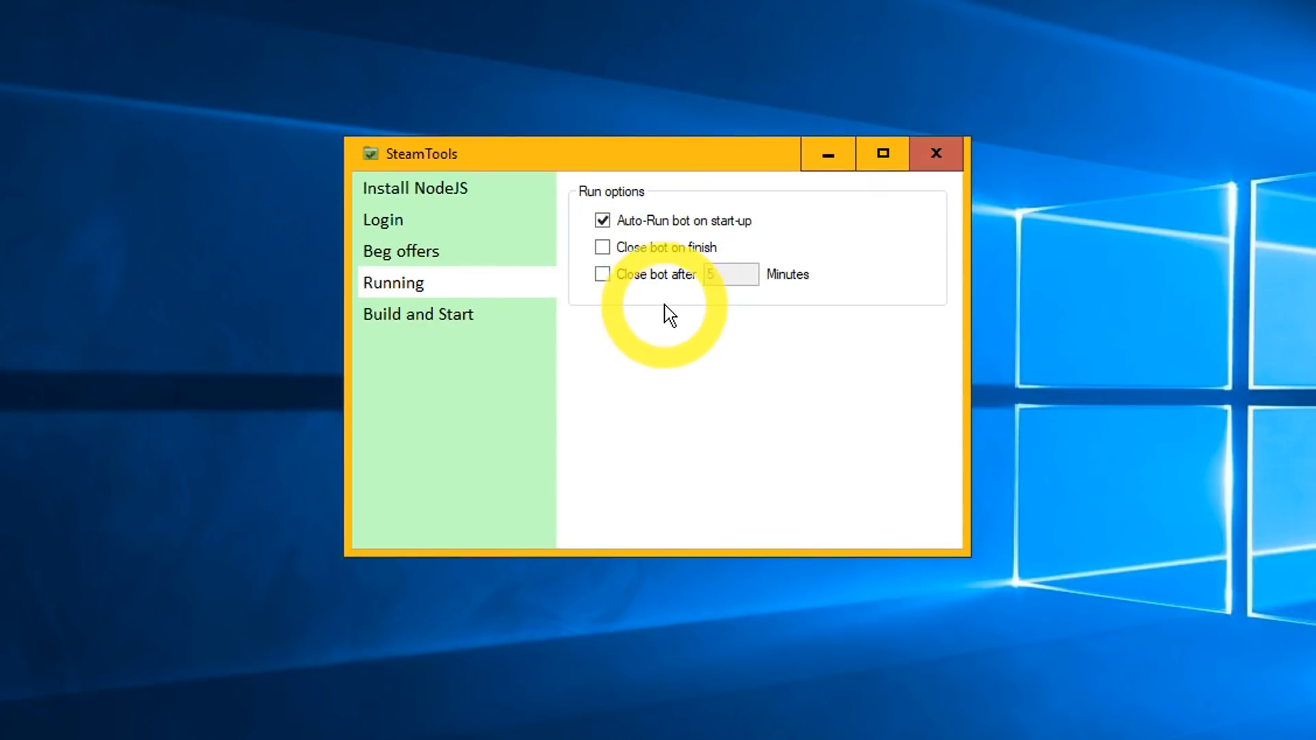
click(602, 247)
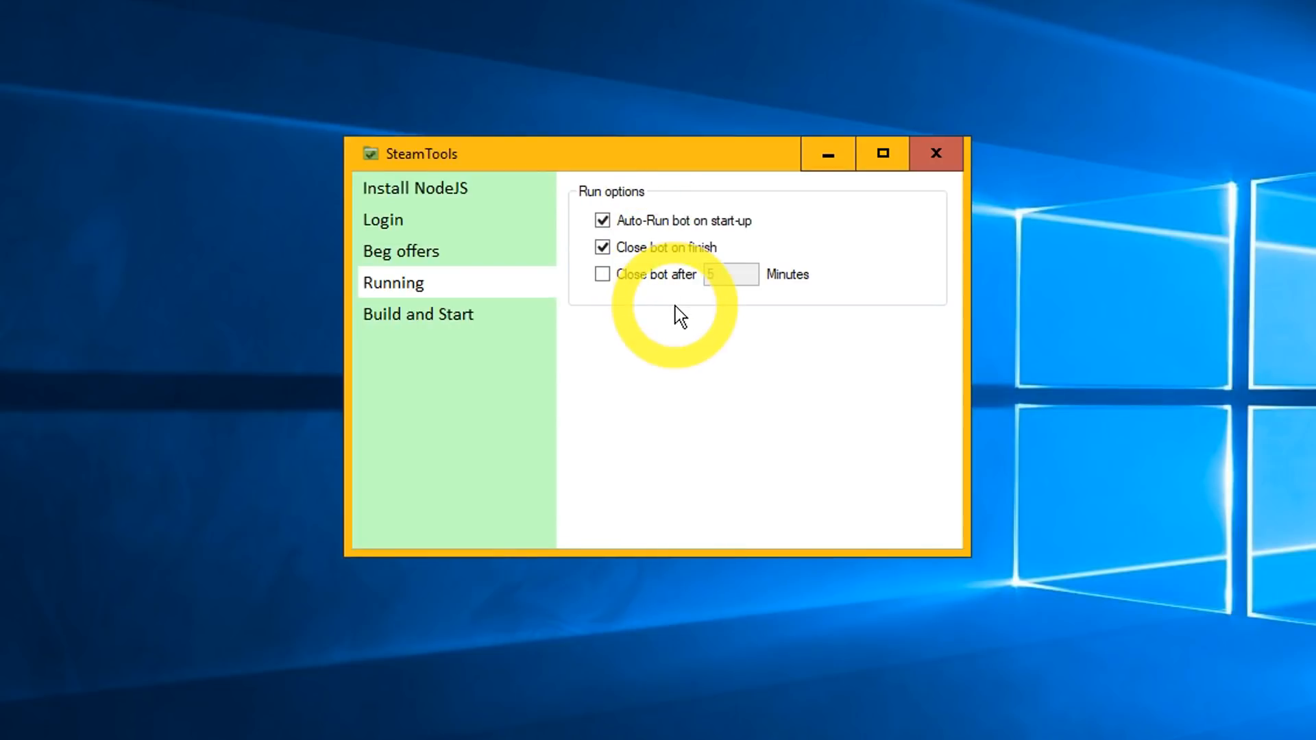
mouse_move(659, 377)
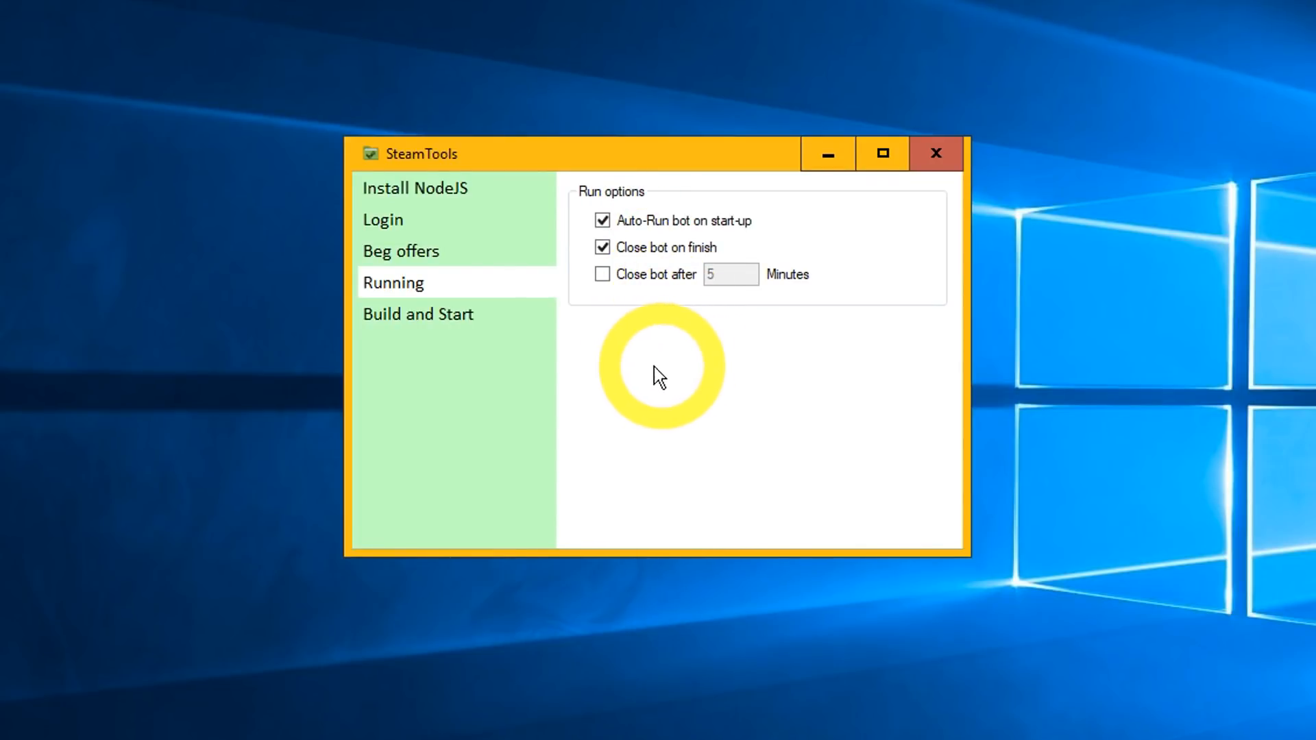
mouse_move(444, 324)
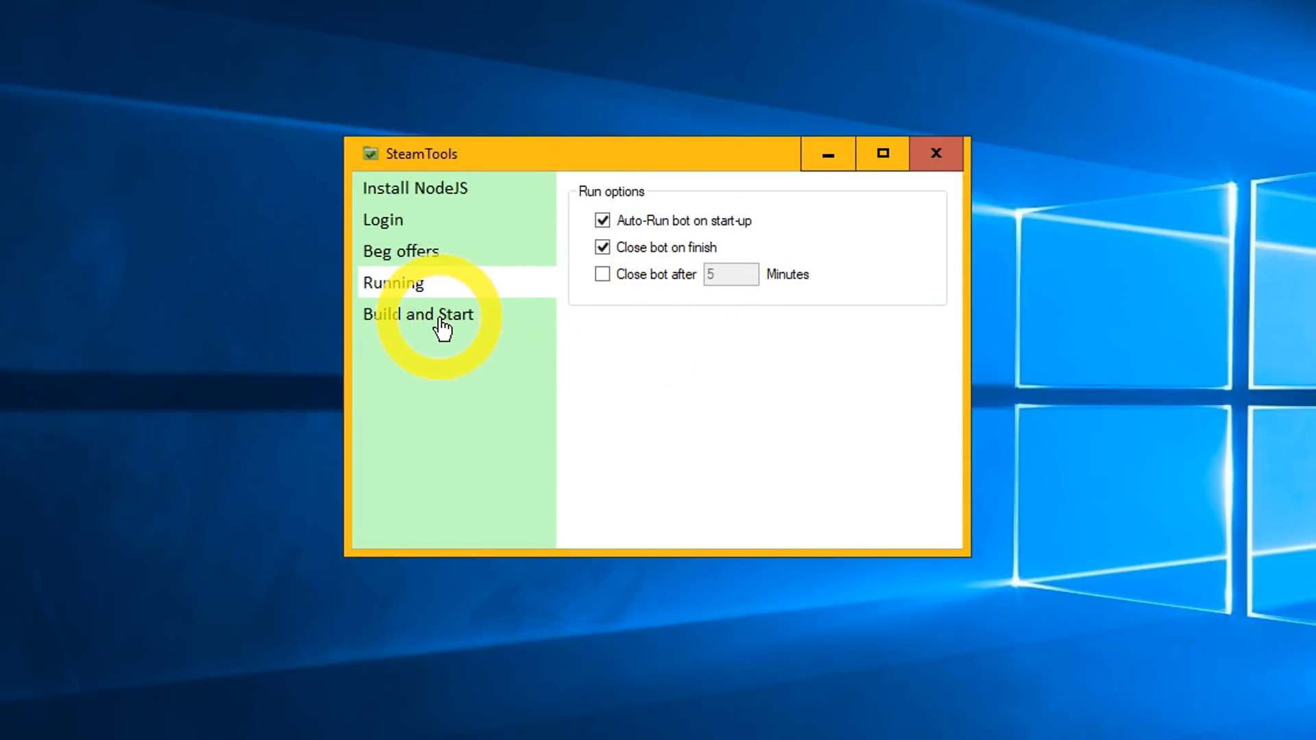
Build and start the bot, paste the Steam Guard code, and send a test beg offer
click(417, 314)
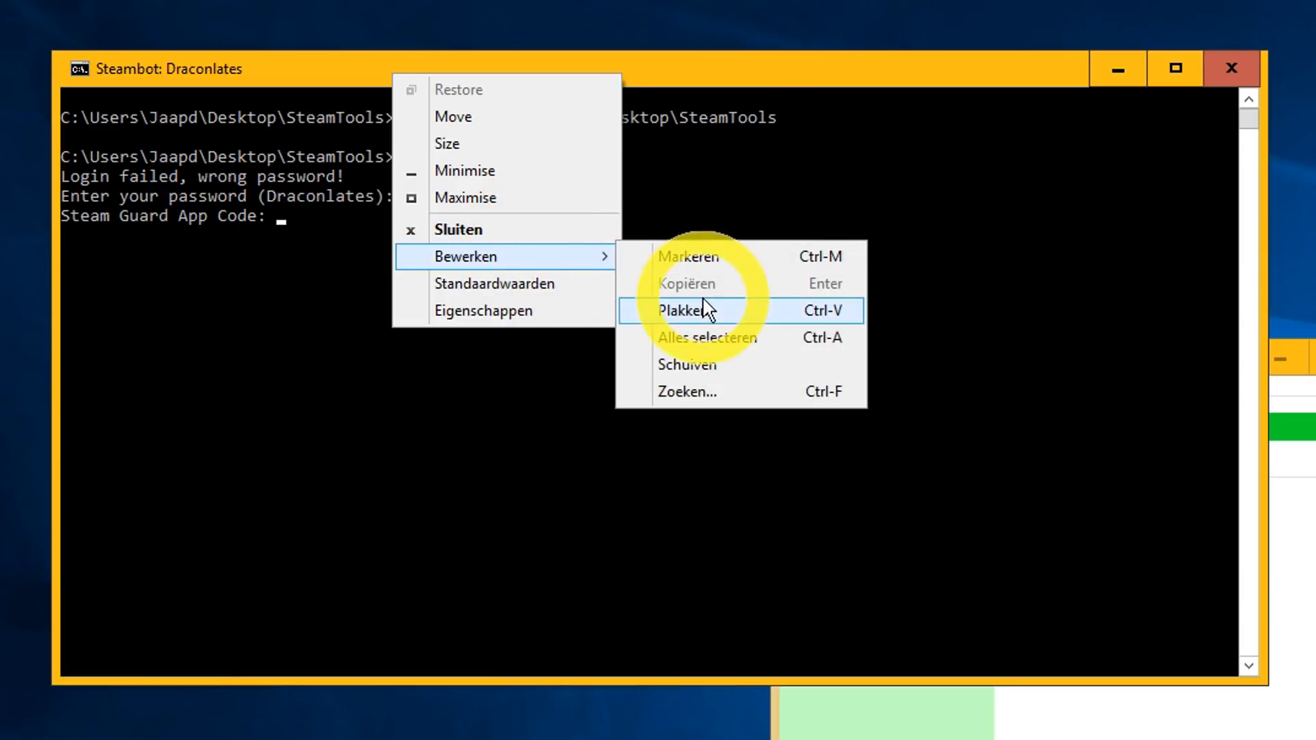
click(687, 310)
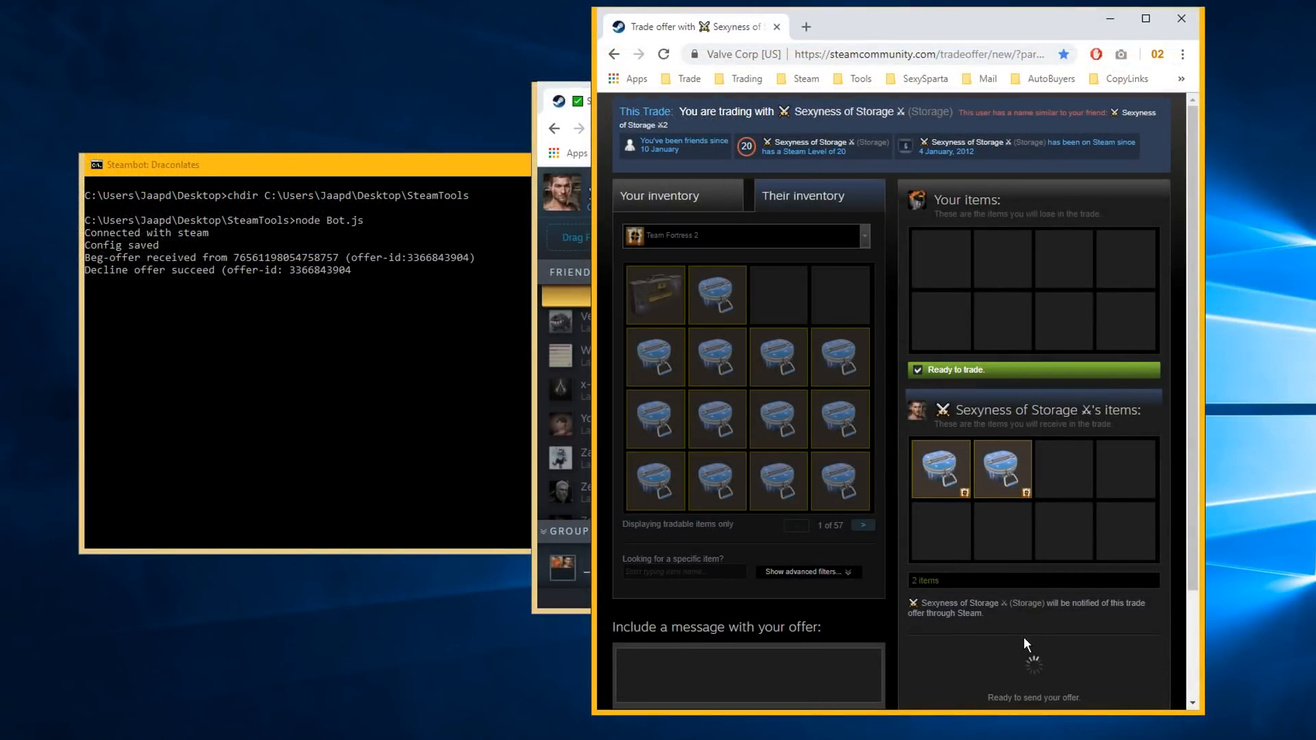
click(1033, 696)
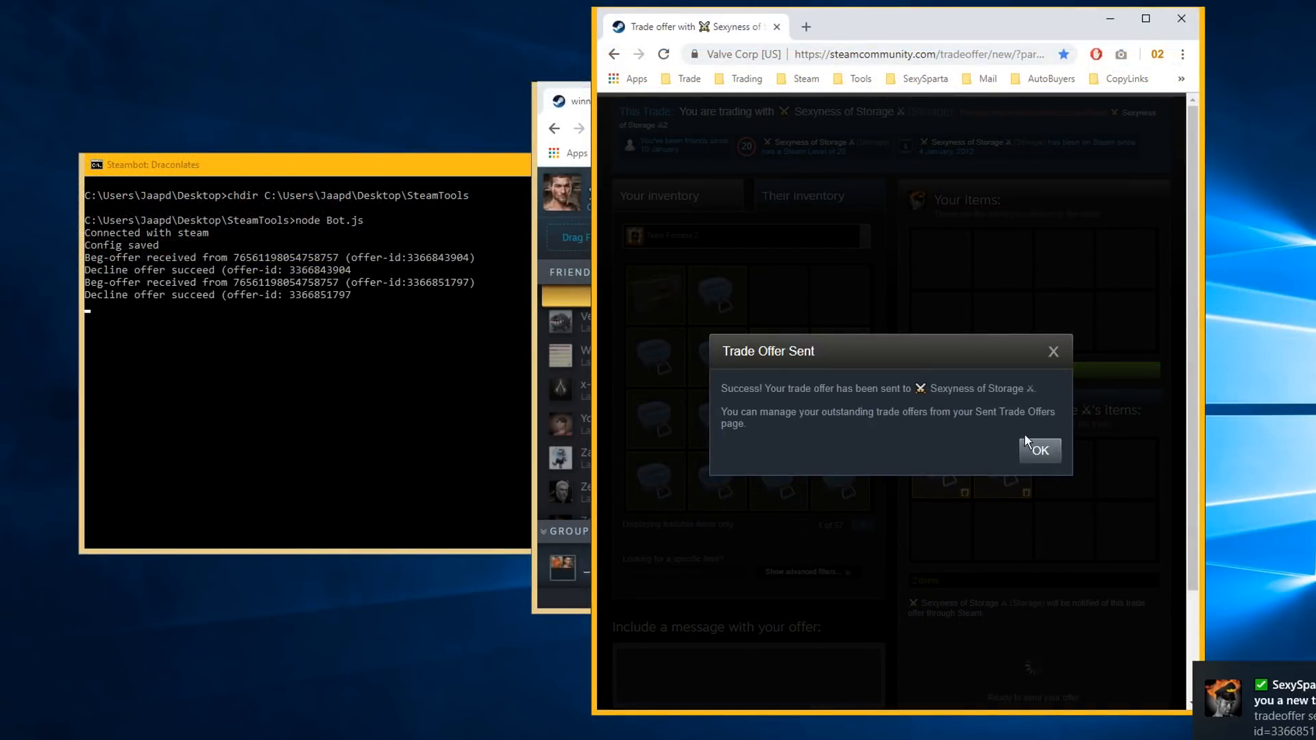
click(1039, 451)
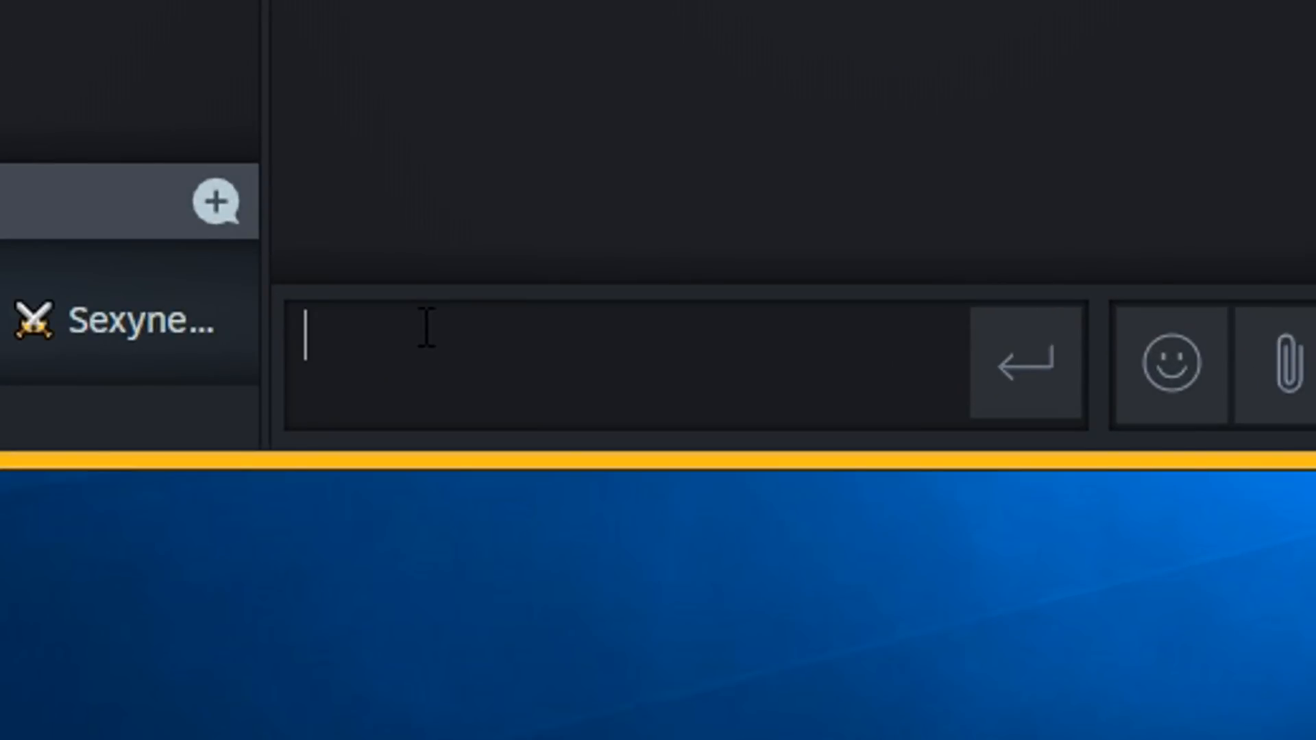
Send '!beg ignore' to the bot, check the Mannco.Store tab, then send '!beg decline'
text(!beg i)
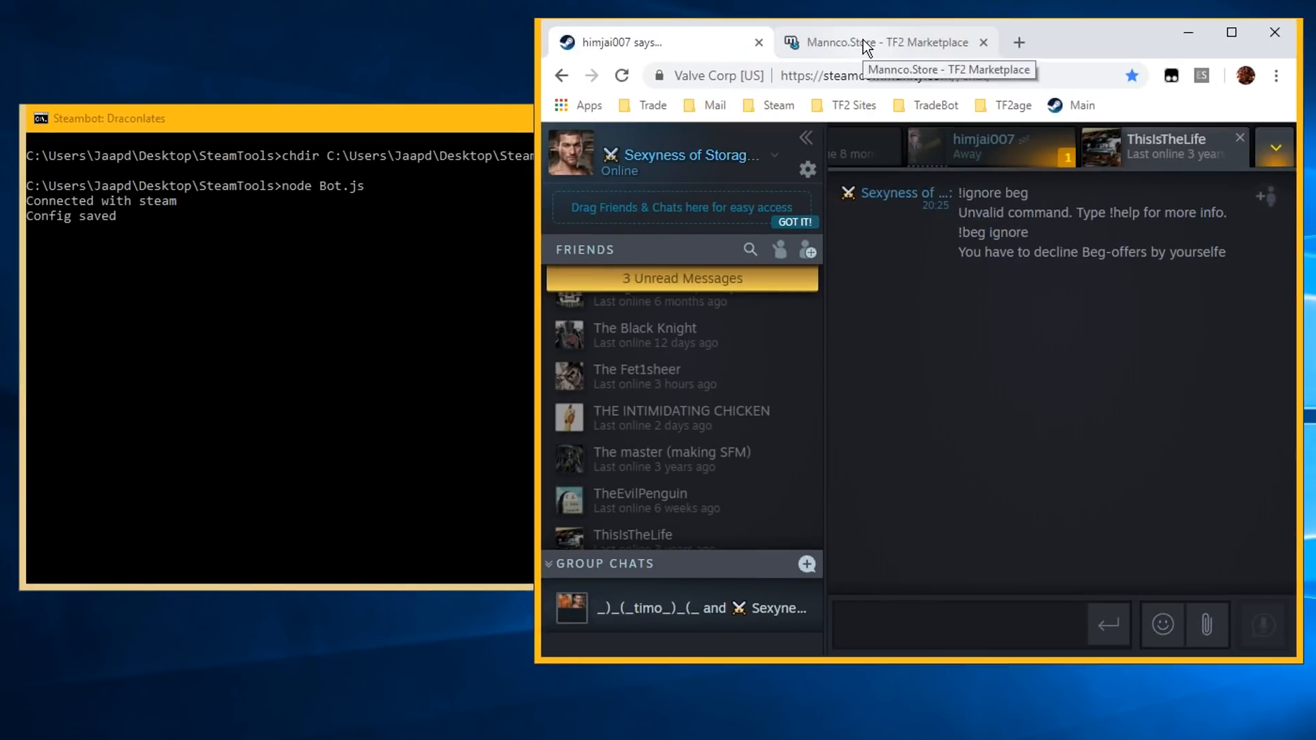
click(881, 42)
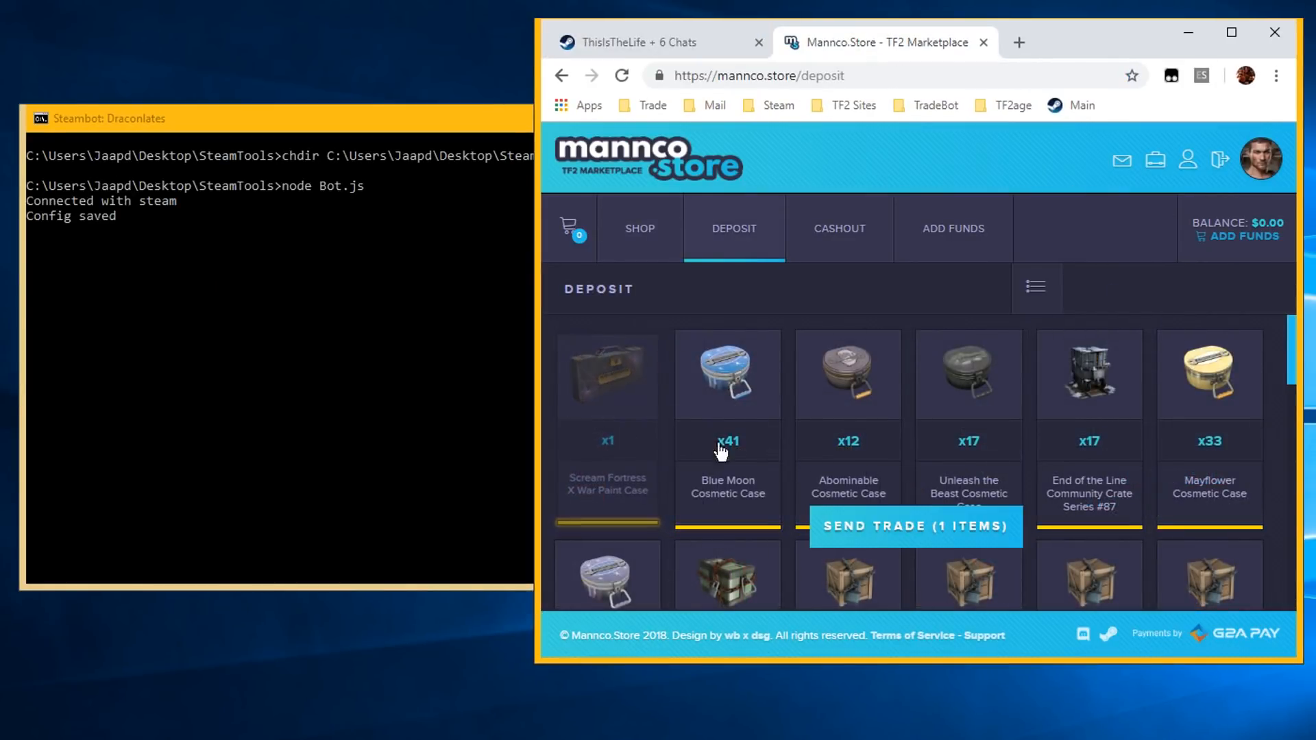
click(915, 527)
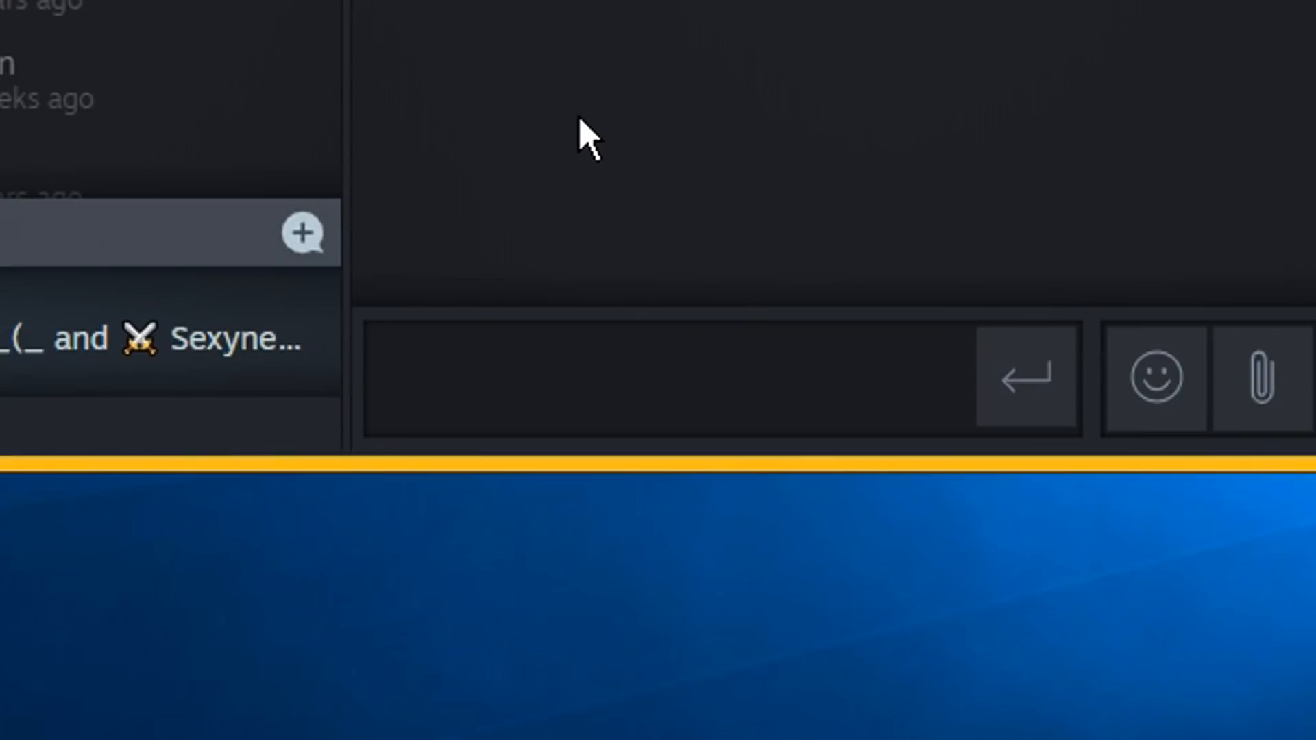
text(!beg declin)
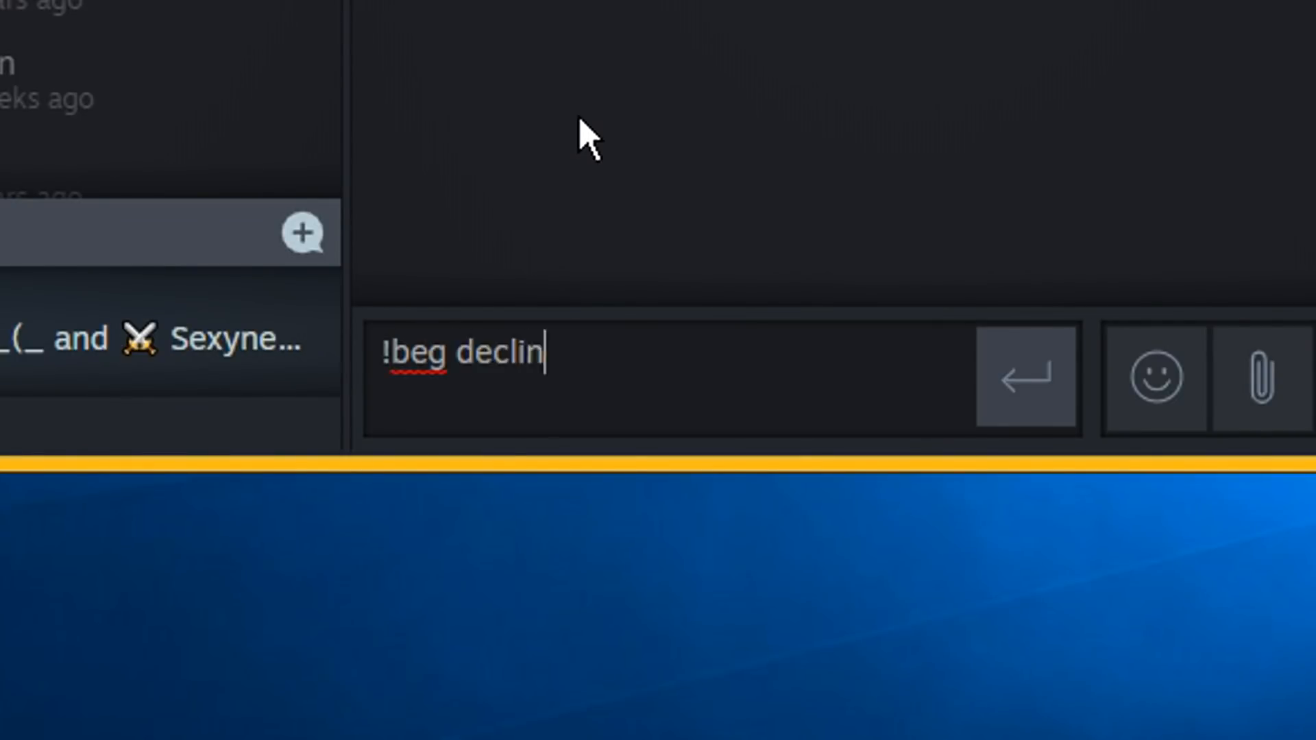
key(Return)
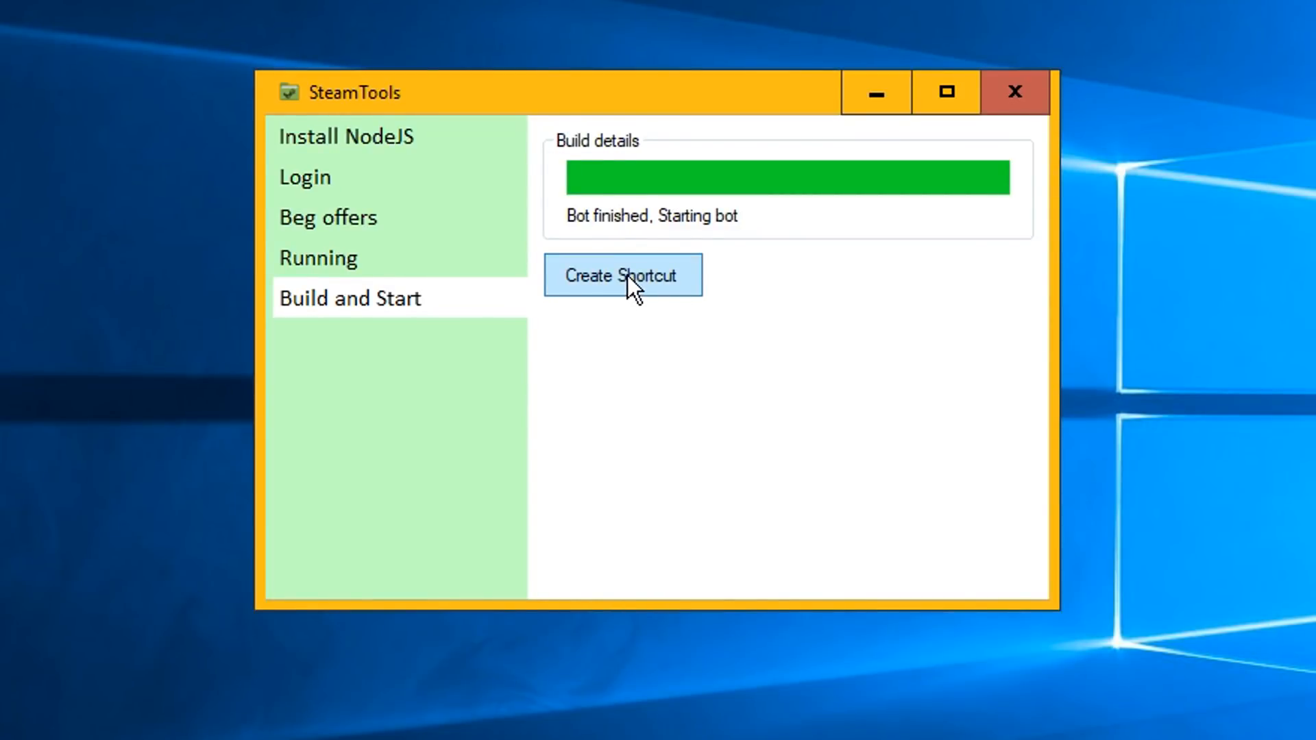
Create a SteamTools Draconlates desktop shortcut for the bot, then close SteamTools
click(623, 275)
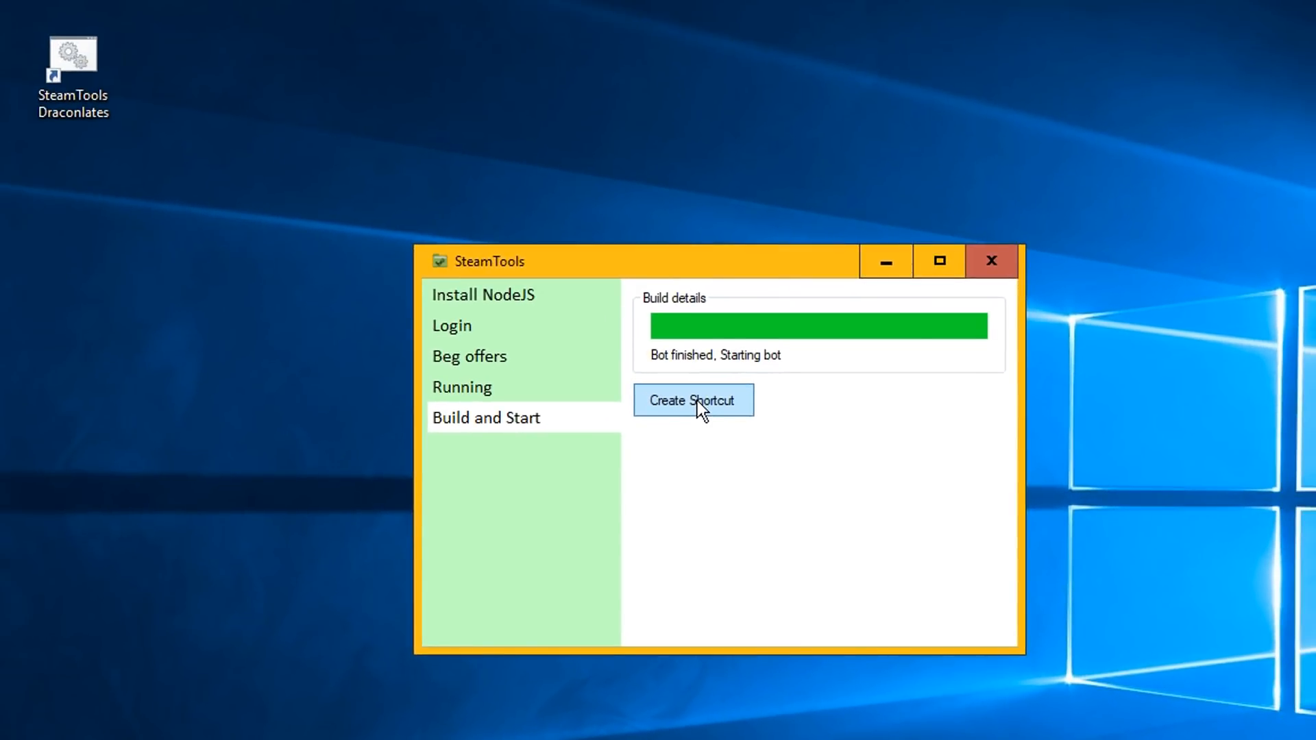
click(991, 261)
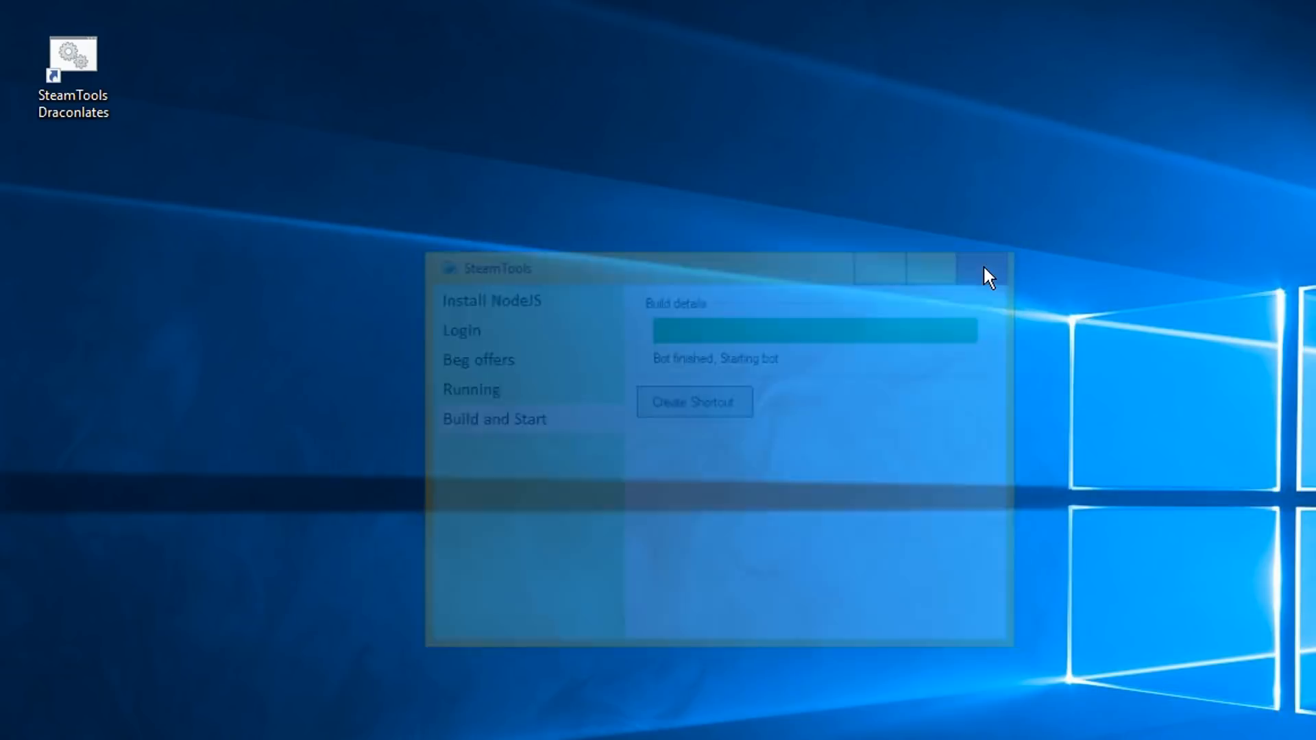
click(987, 277)
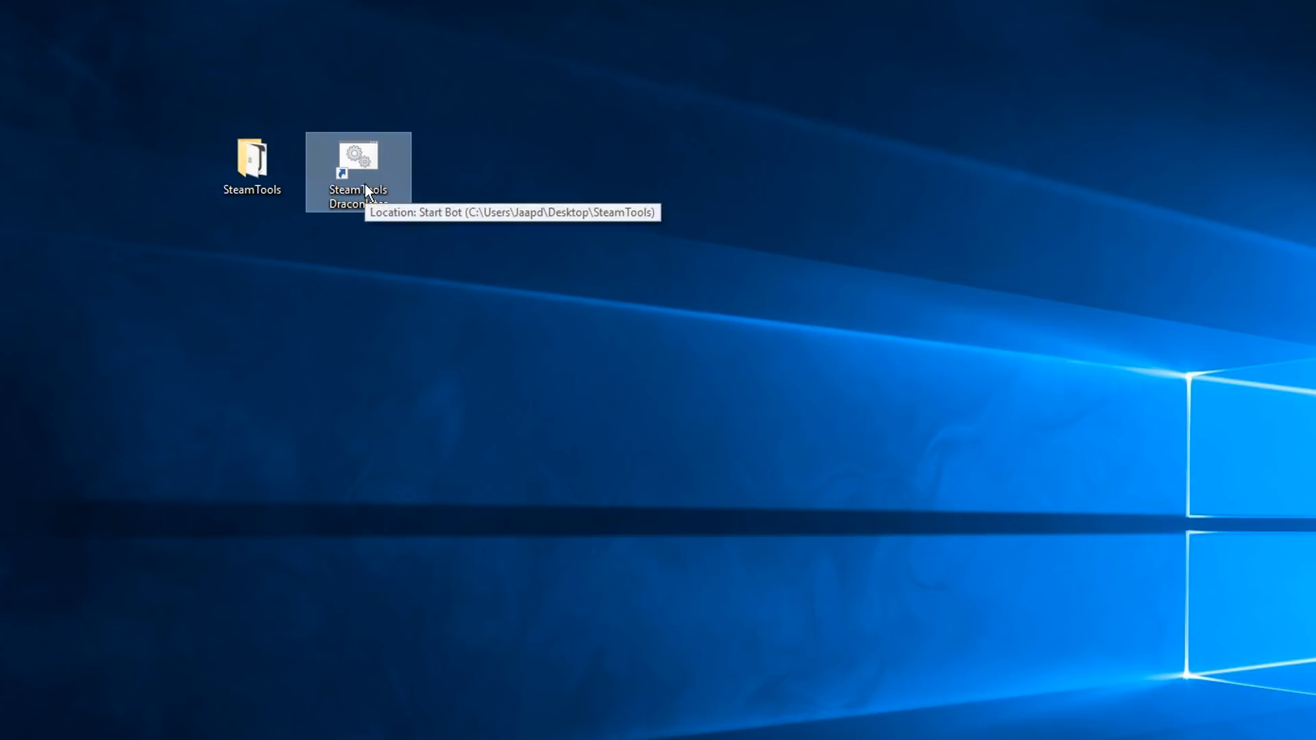
Launch the bot from the SteamTools desktop shortcut so node Bot.js connects to Steam
double_click(356, 159)
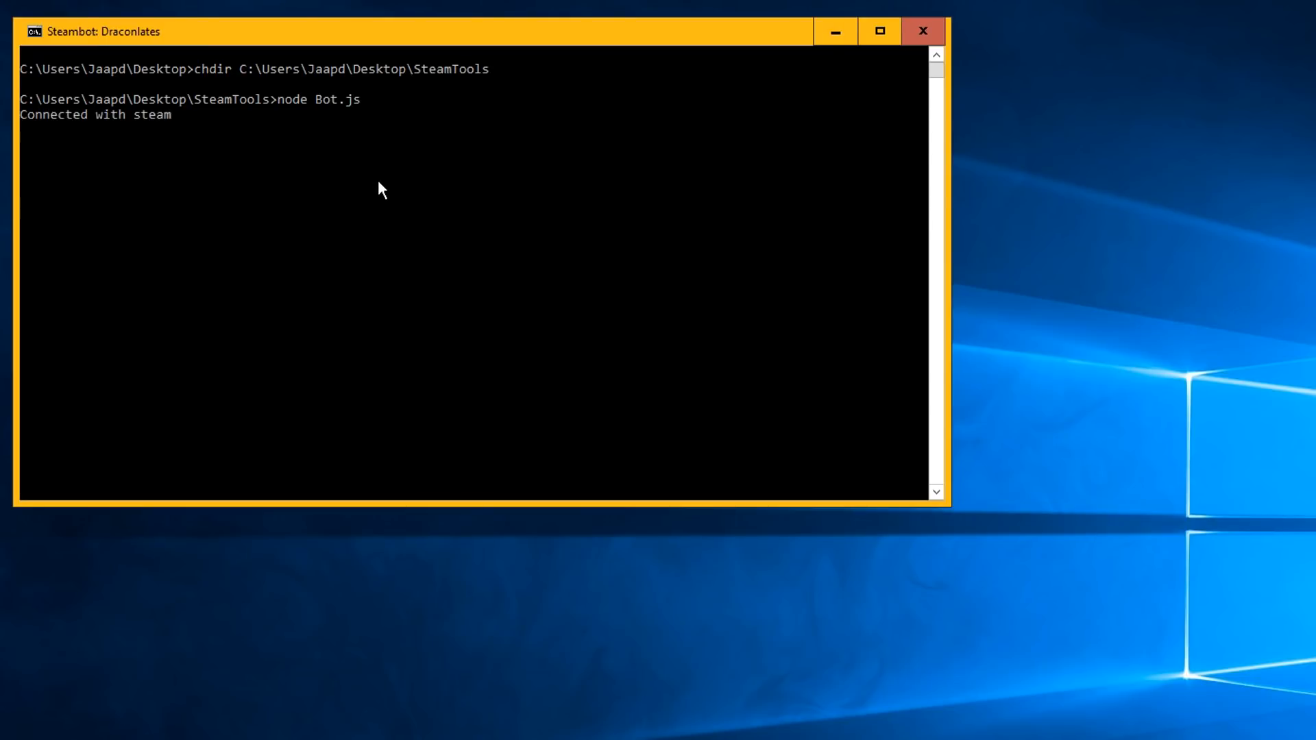
mouse_move(834, 30)
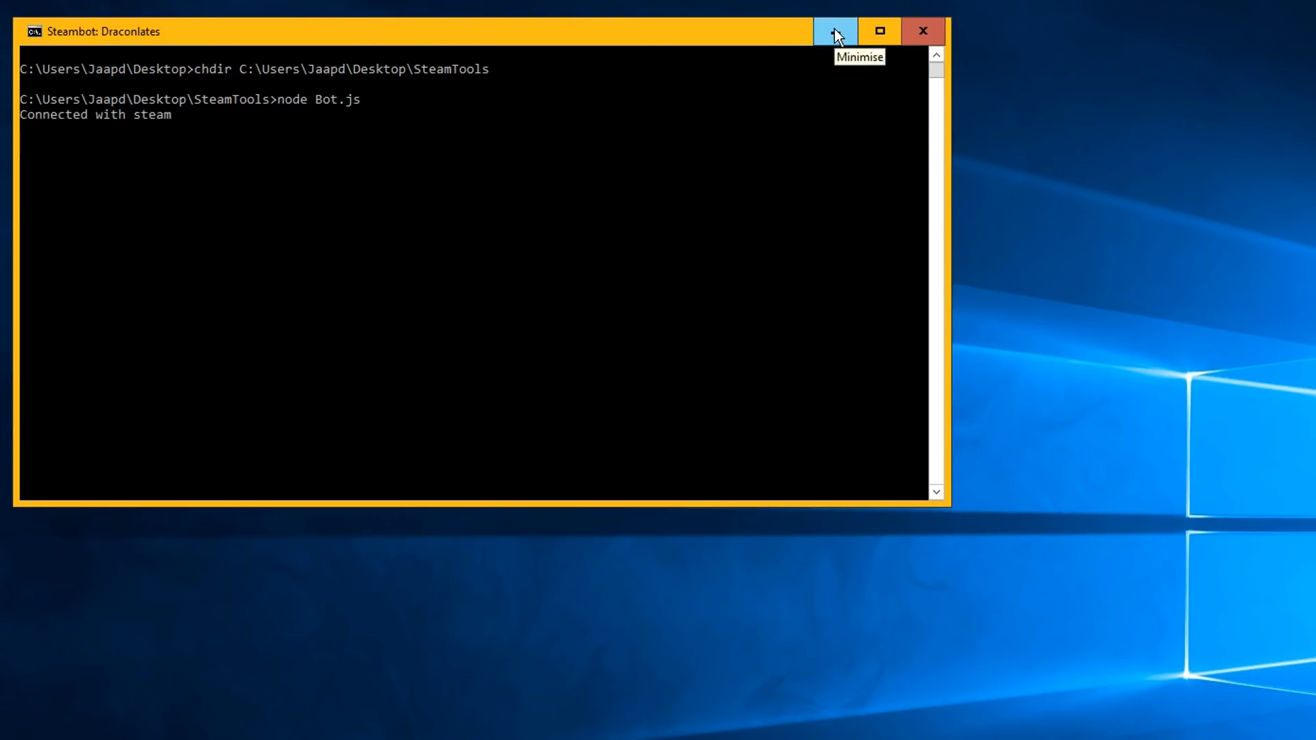